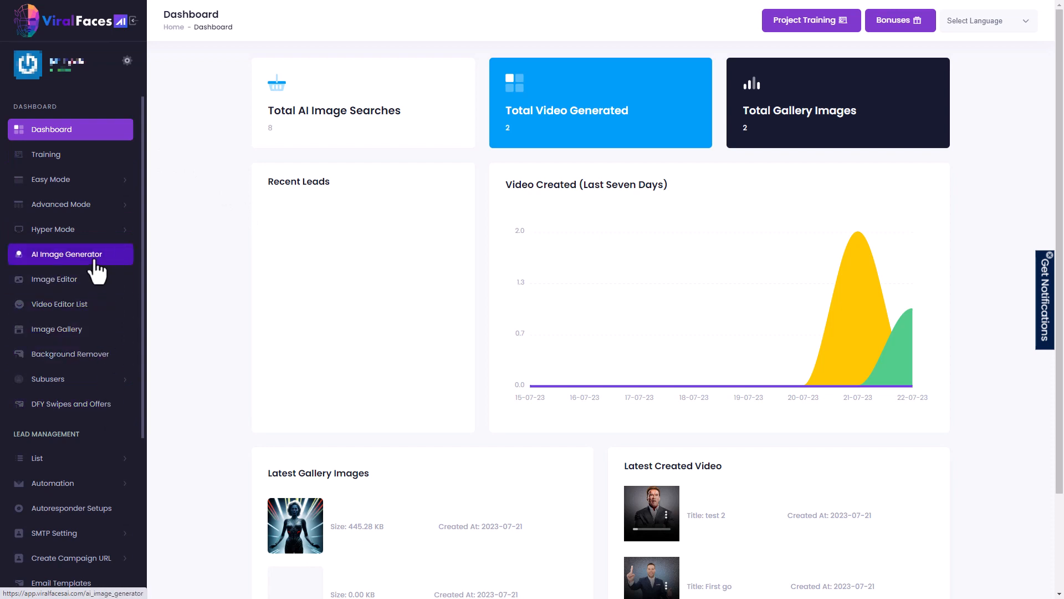
- Generate an AI image titled 'face' from the prompt 'ladys face portrait 85mm', which fails with an error
click(62, 254)
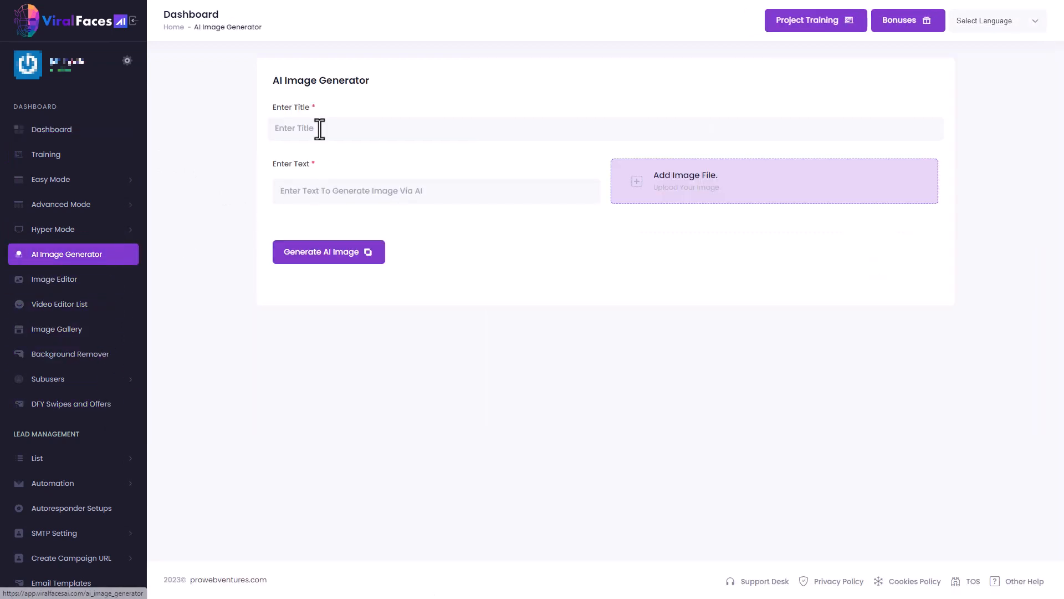
click(328, 251)
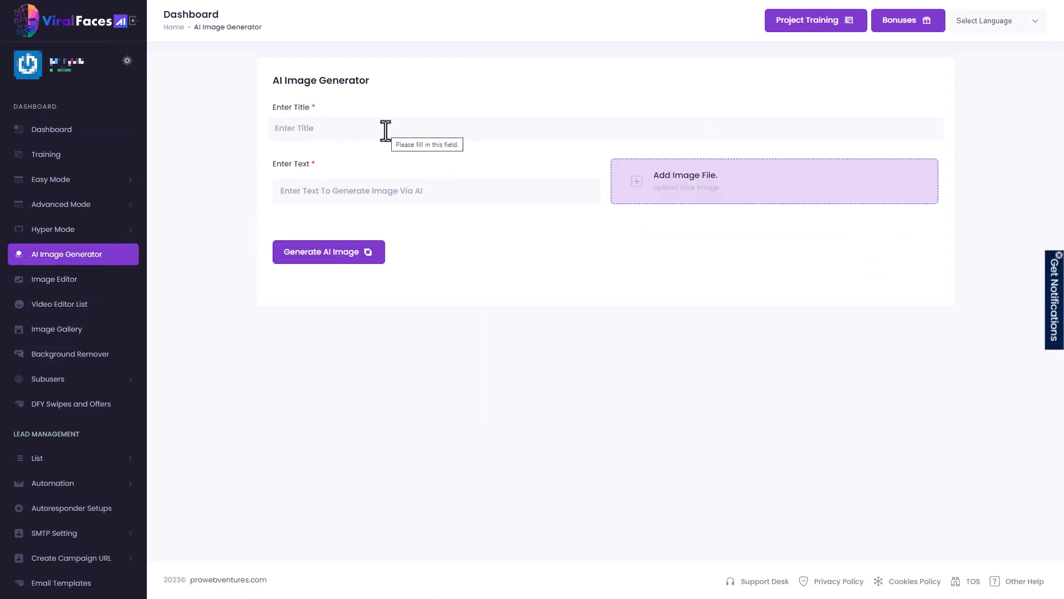
text(fac)
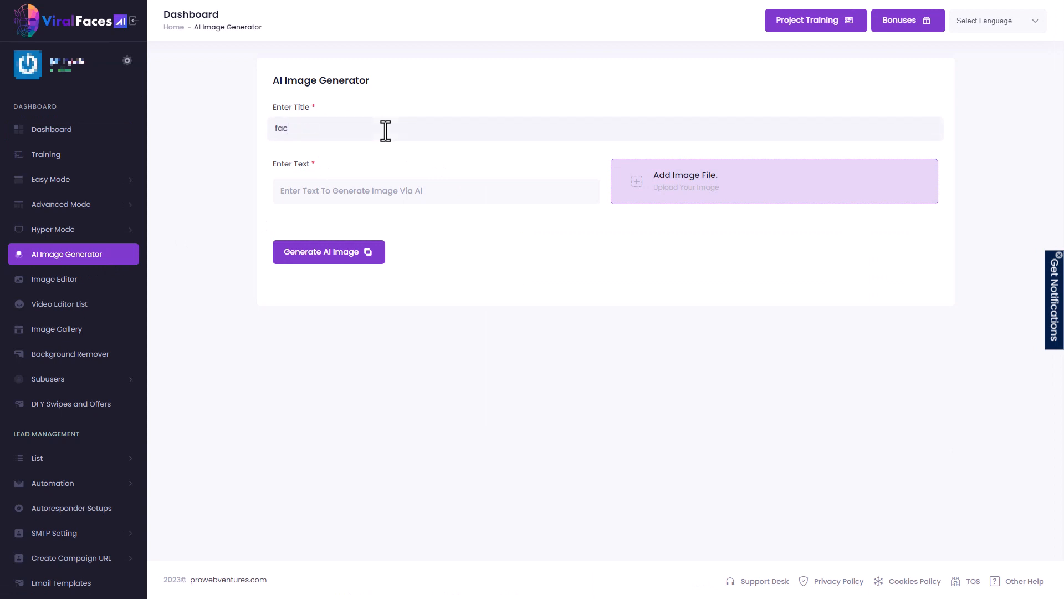
text(ladys face)
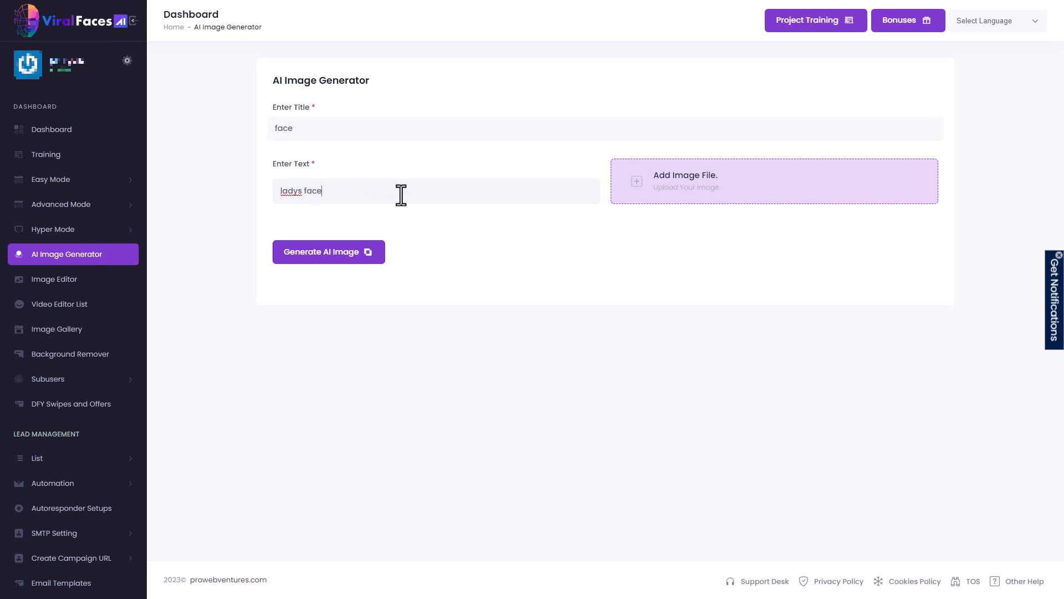
text(portrait)
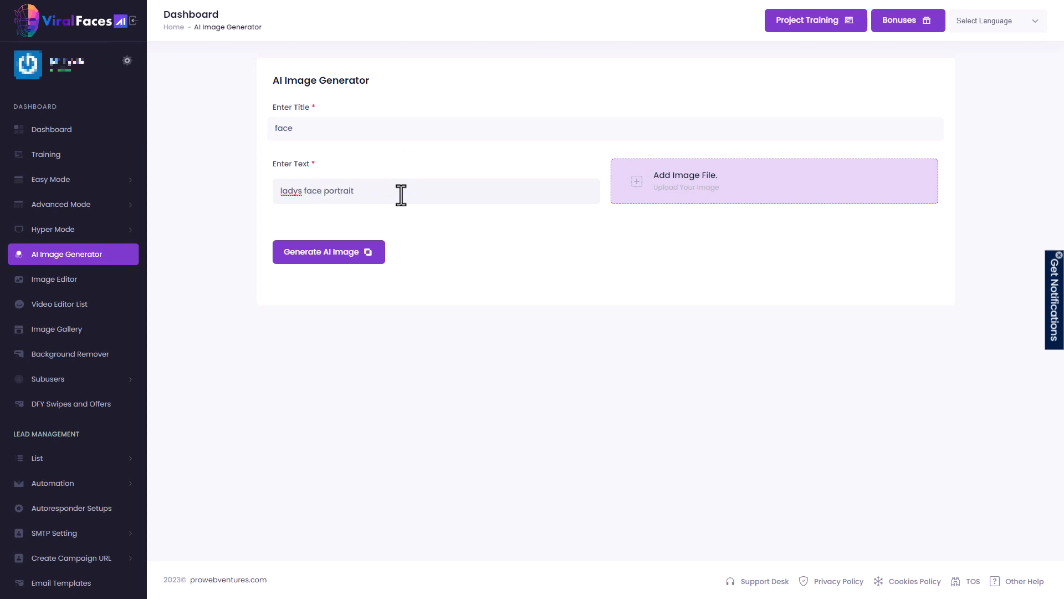
text(85mm)
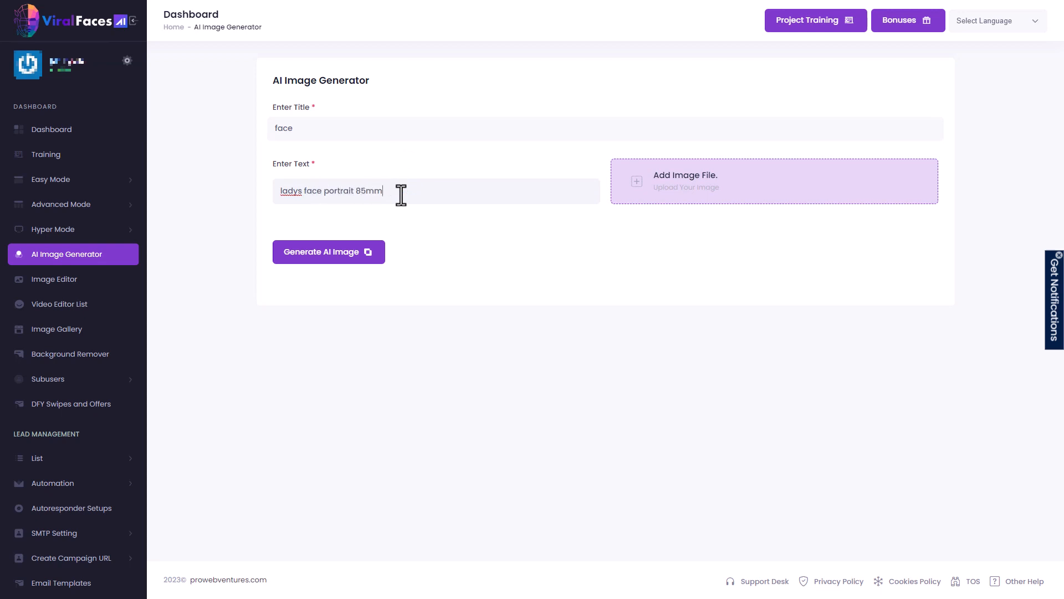
click(328, 252)
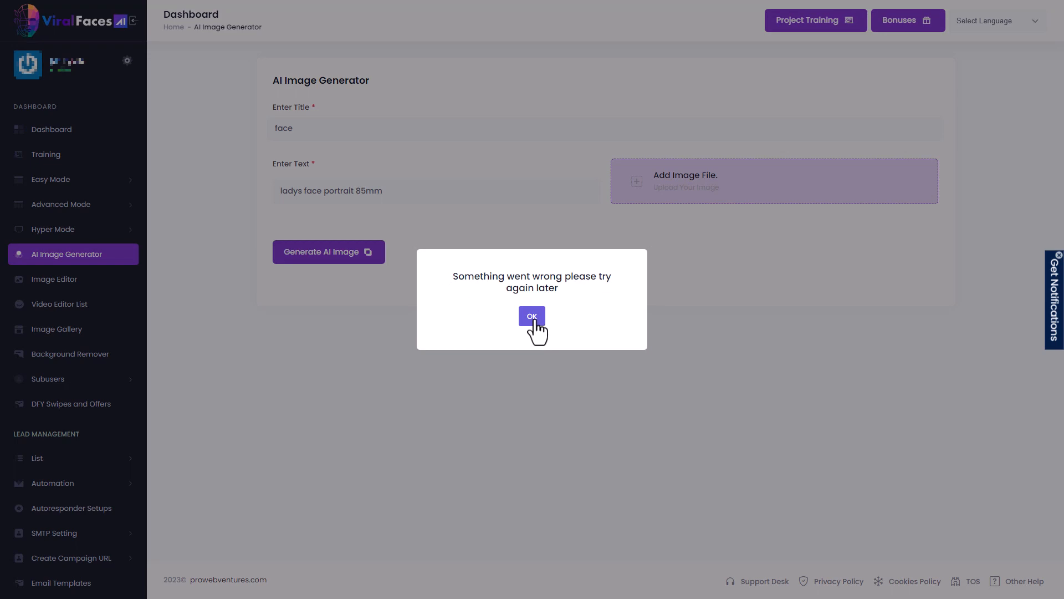
- Dismiss the error and return to the dashboard to reach the image gallery
click(531, 316)
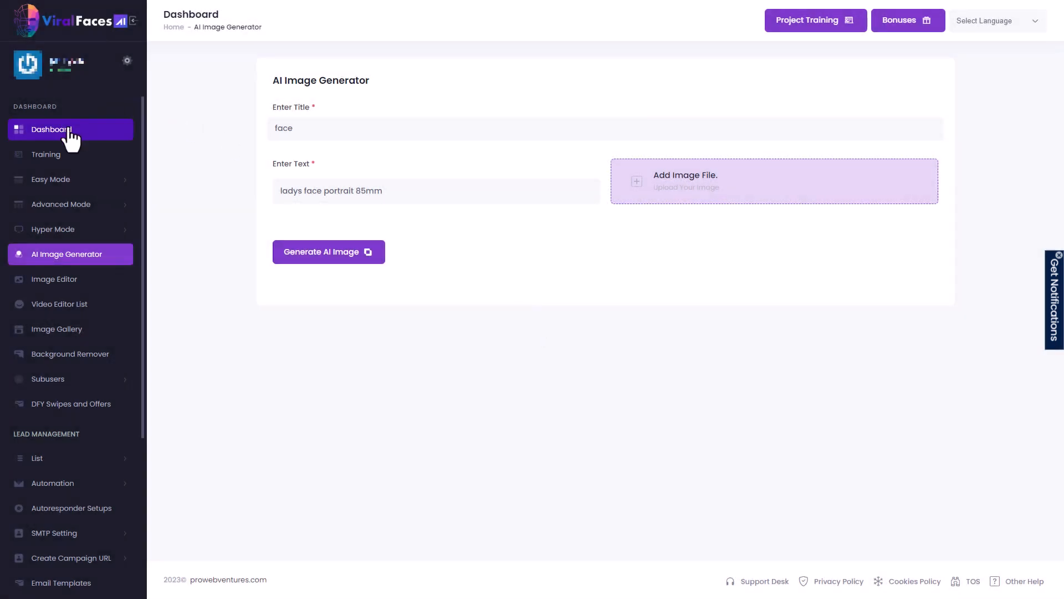
click(51, 130)
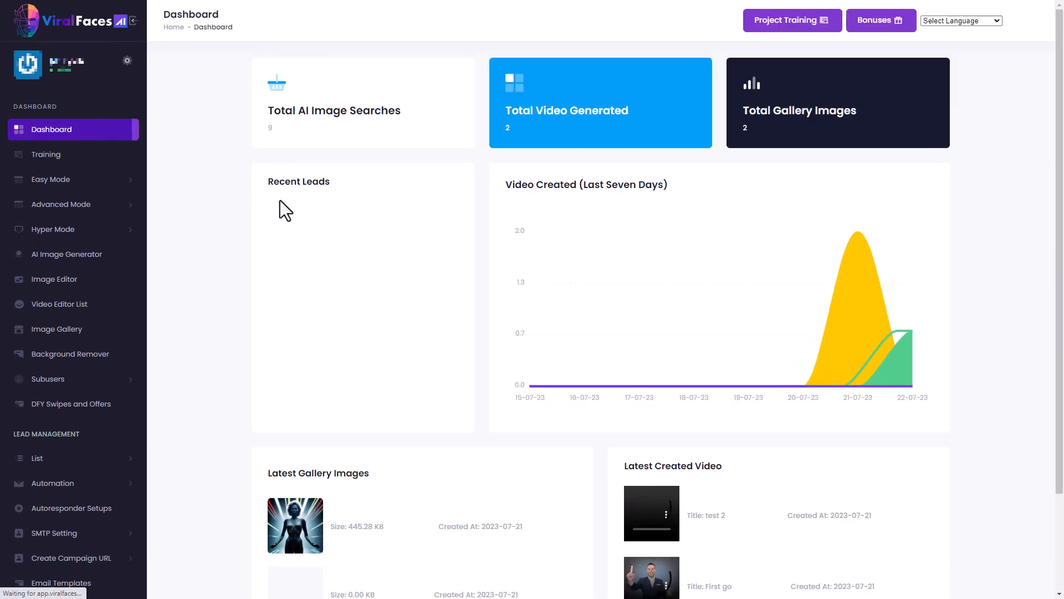
scroll(down, 3)
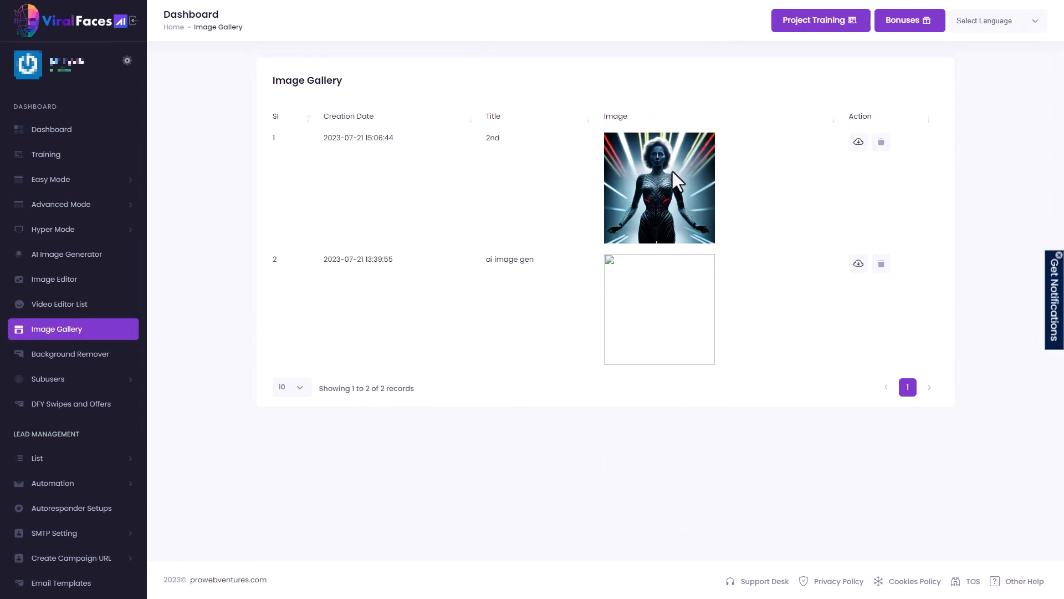
mouse_move(314, 412)
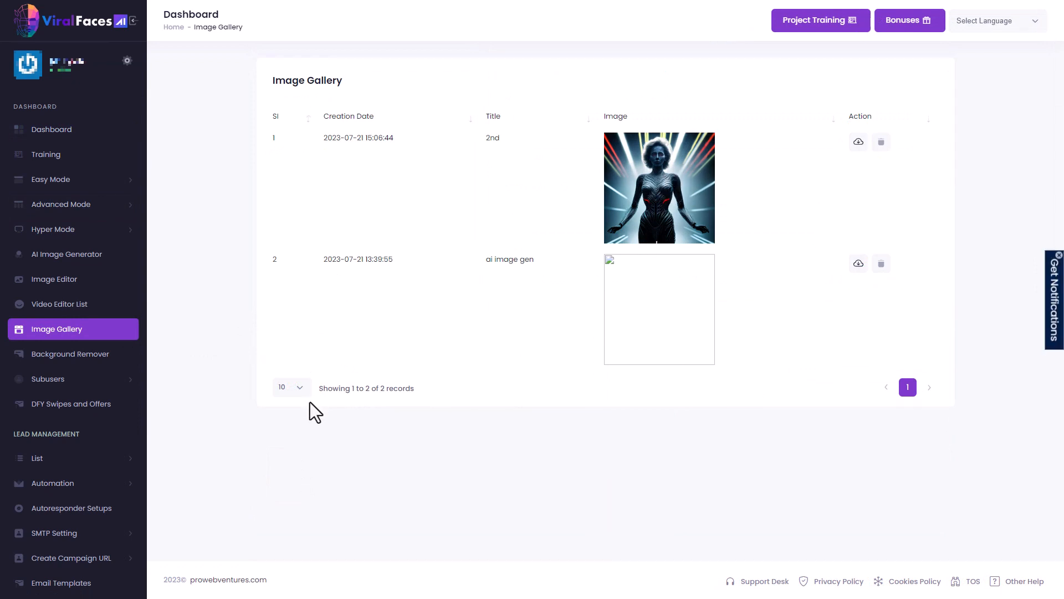
mouse_move(669, 179)
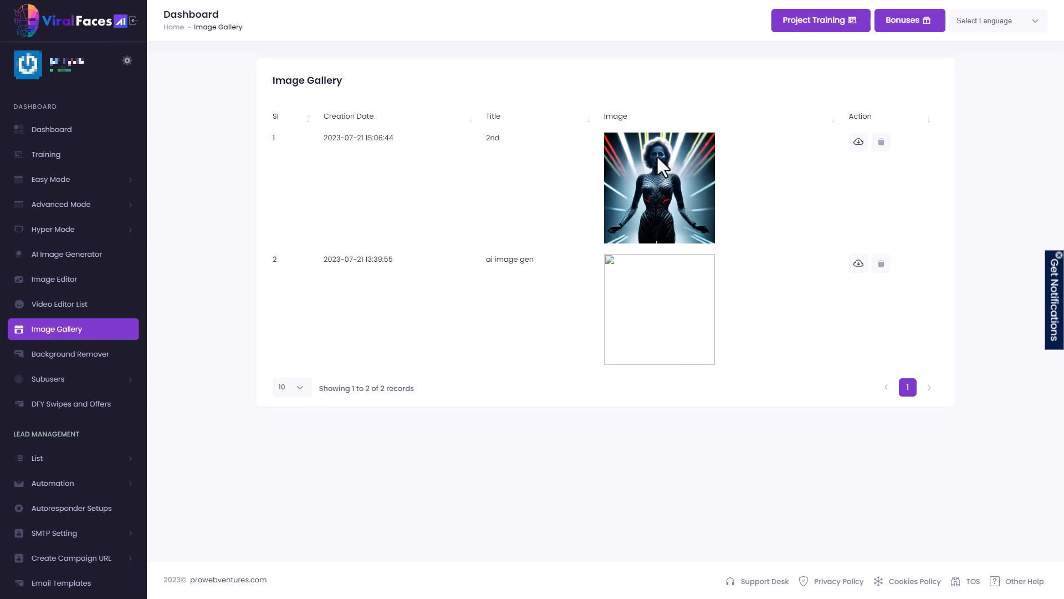
mouse_move(51, 129)
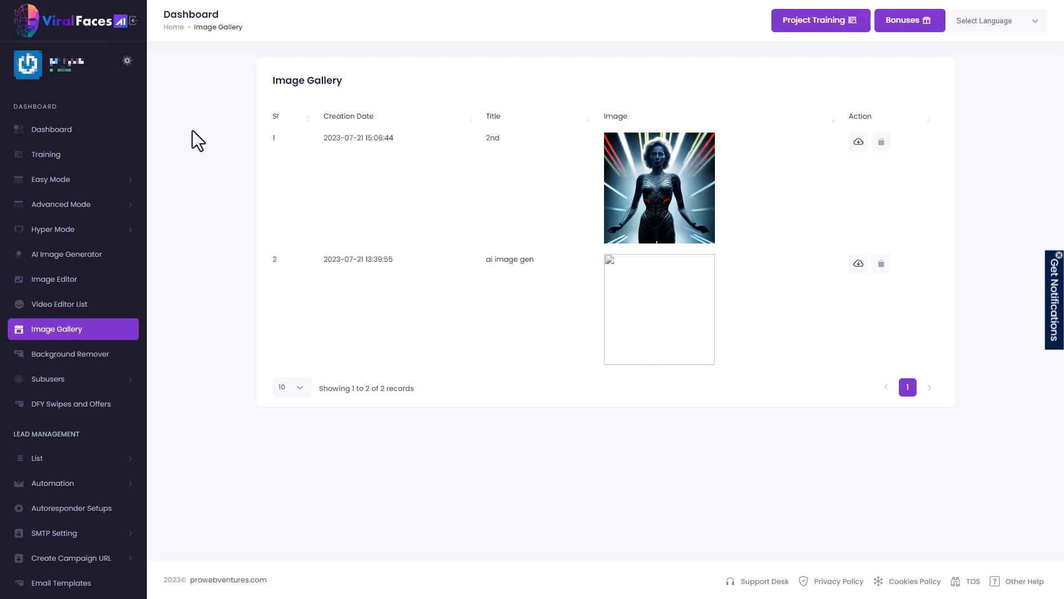
mouse_move(195, 138)
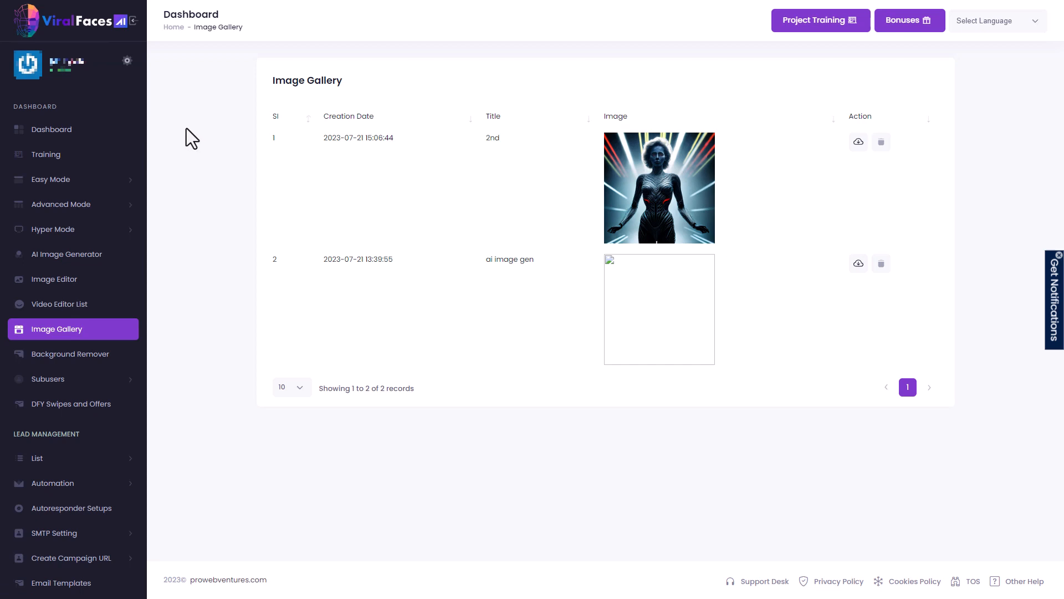
- Show the Easy Mode video list with the completed videos 'test 2' and 'First go'
click(51, 128)
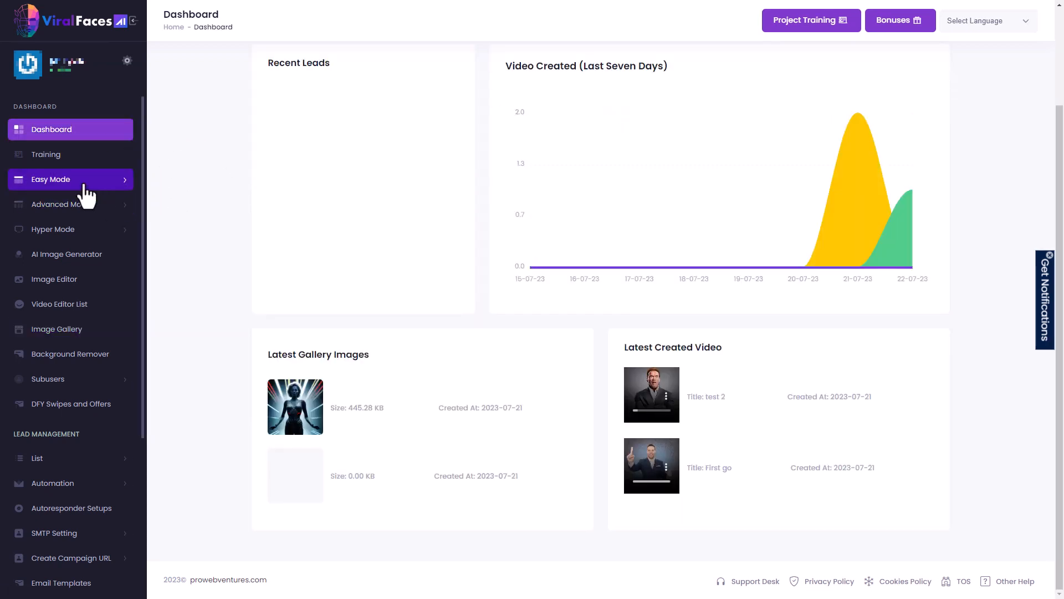
click(50, 180)
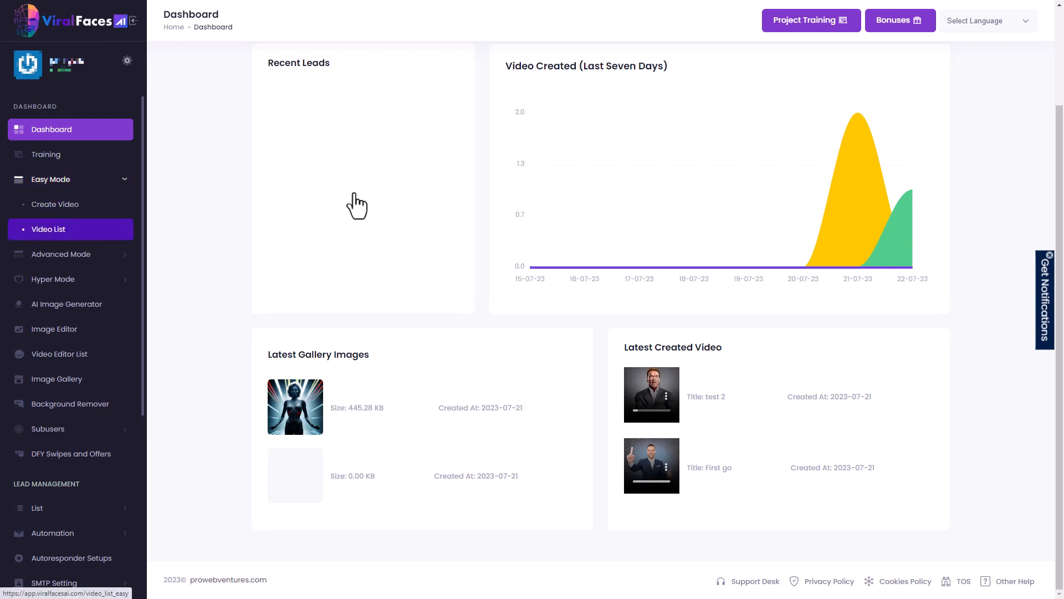
click(48, 229)
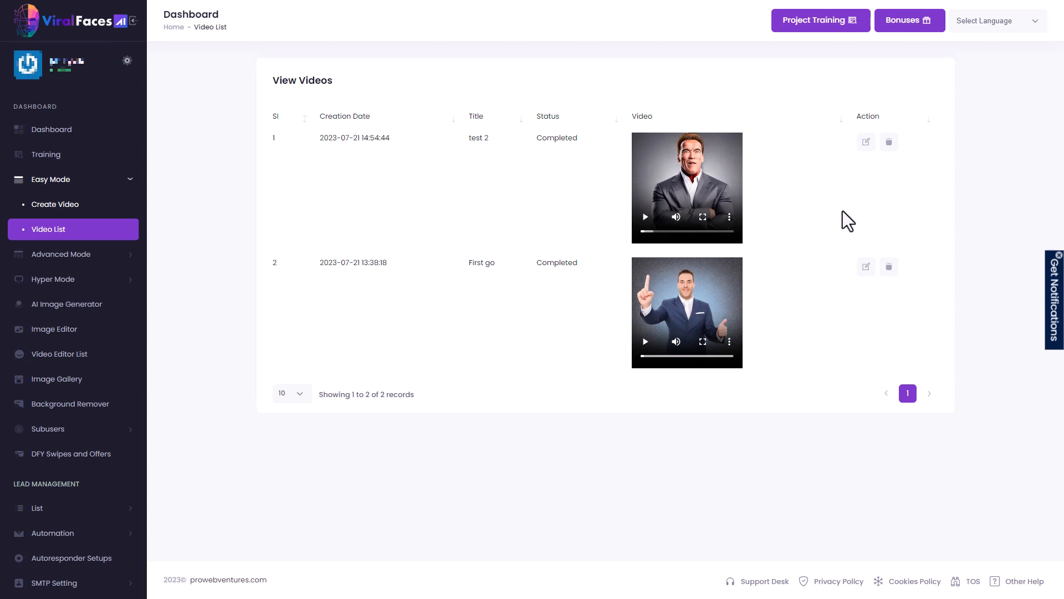
mouse_move(842, 192)
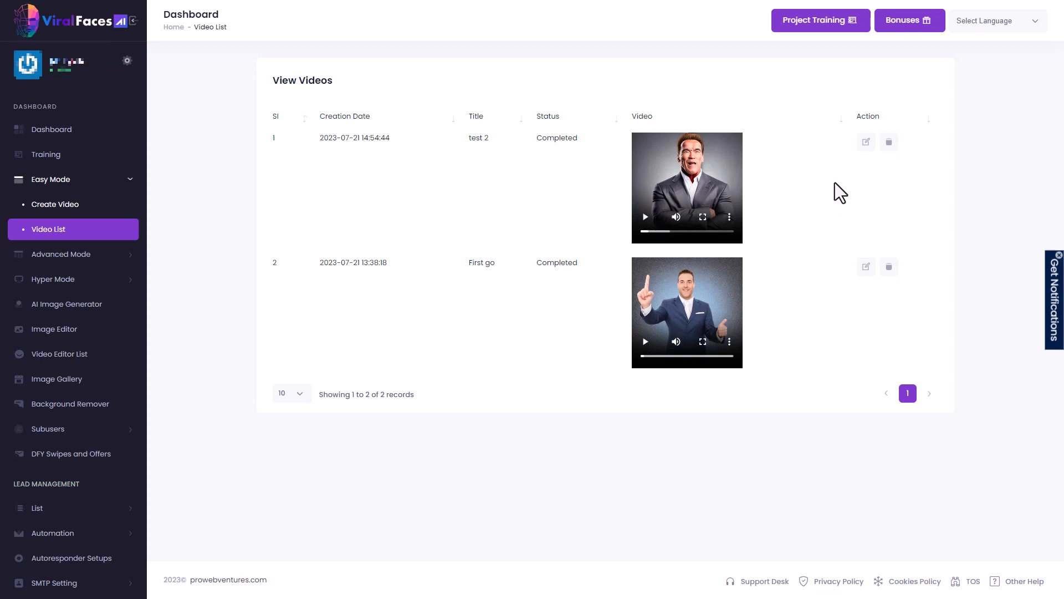
- Play the 'test 2' video and look at its player's more-options menu
click(645, 217)
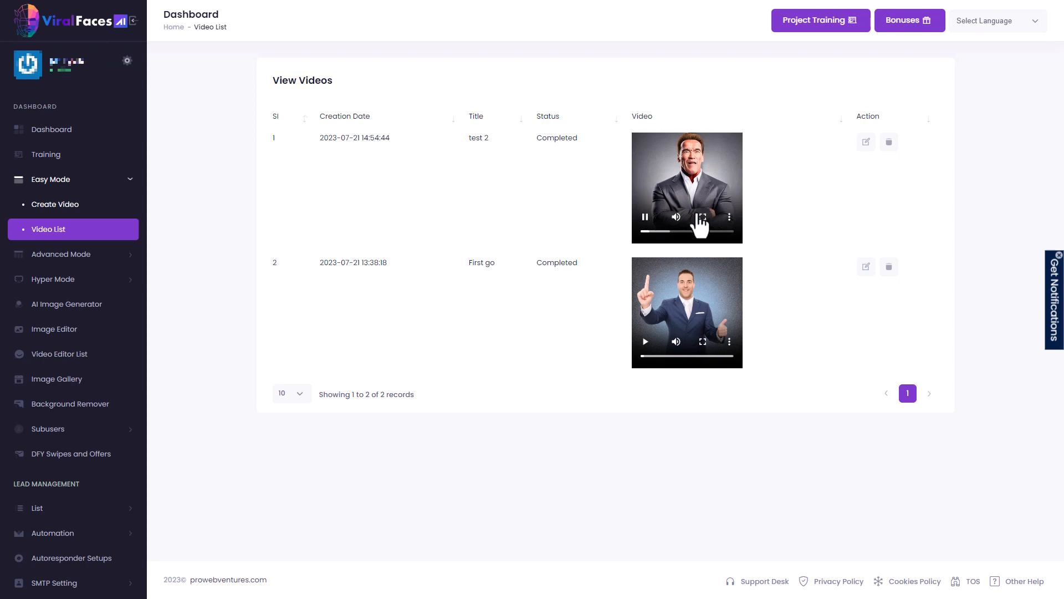
click(730, 217)
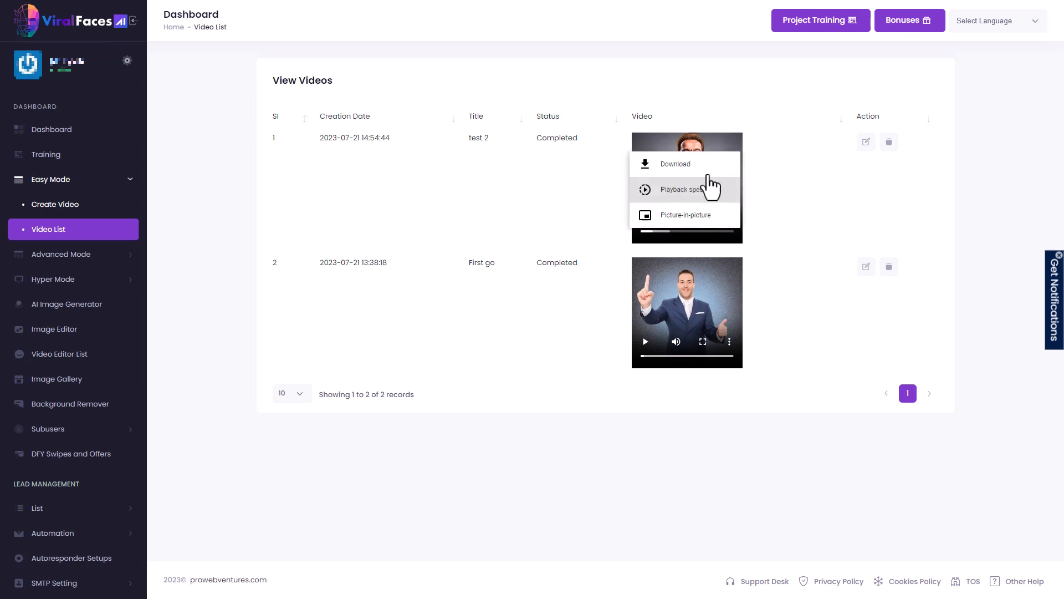
click(675, 164)
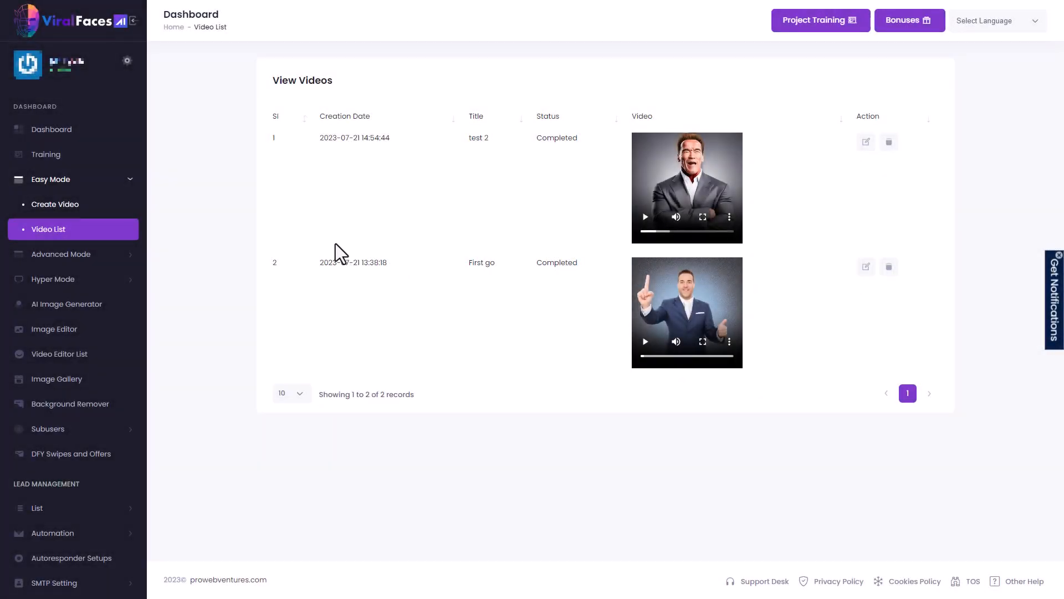
mouse_move(394, 325)
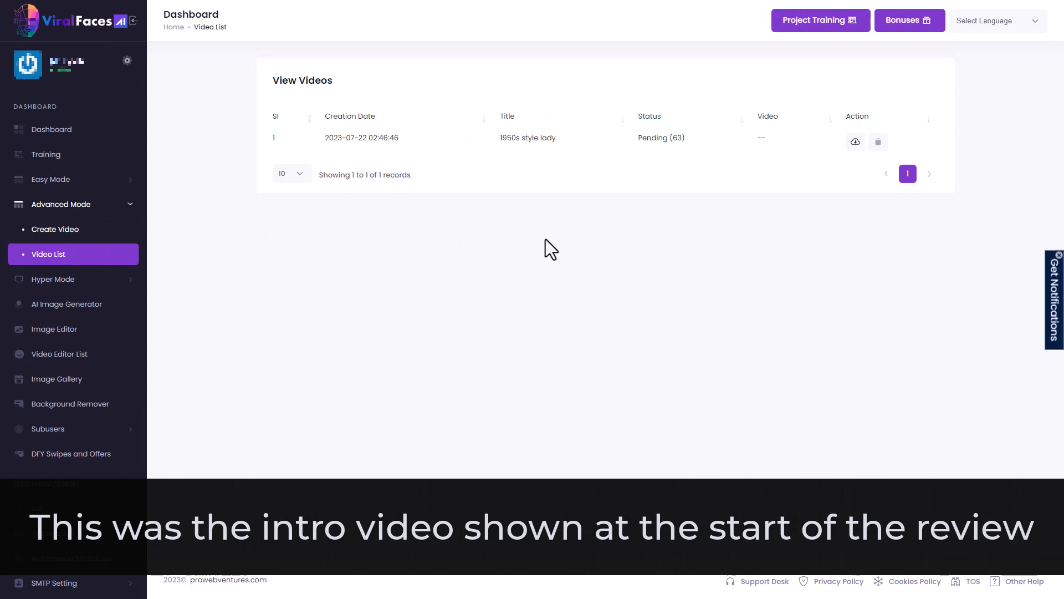
mouse_move(543, 264)
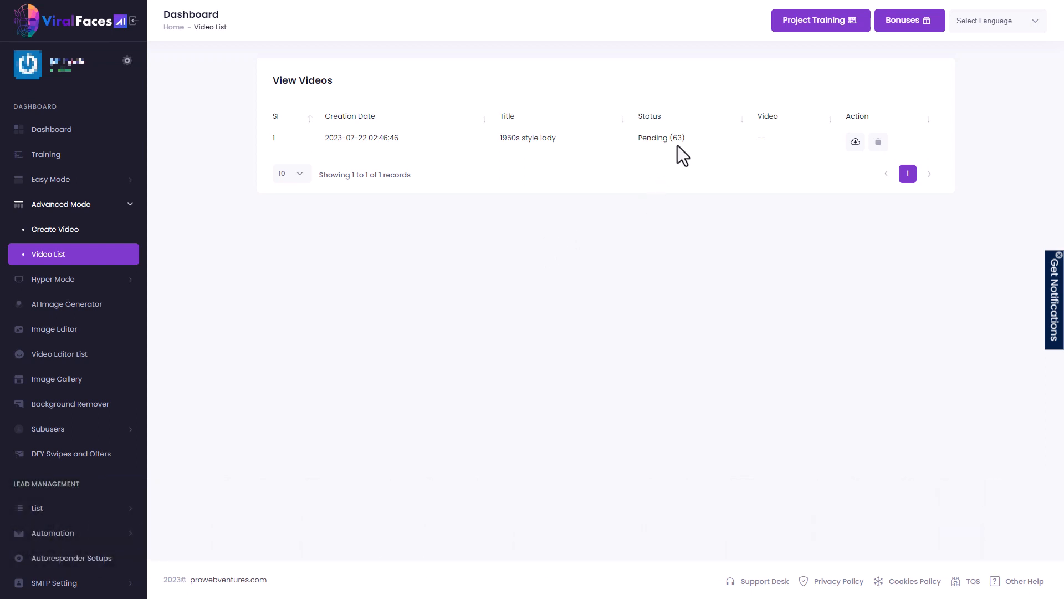
mouse_move(689, 154)
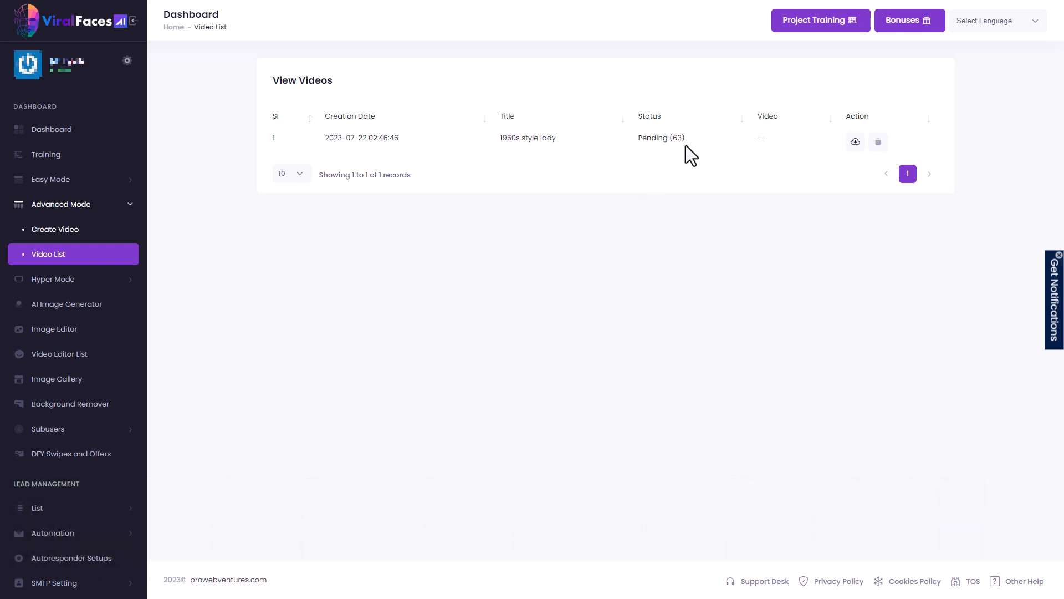
mouse_move(688, 265)
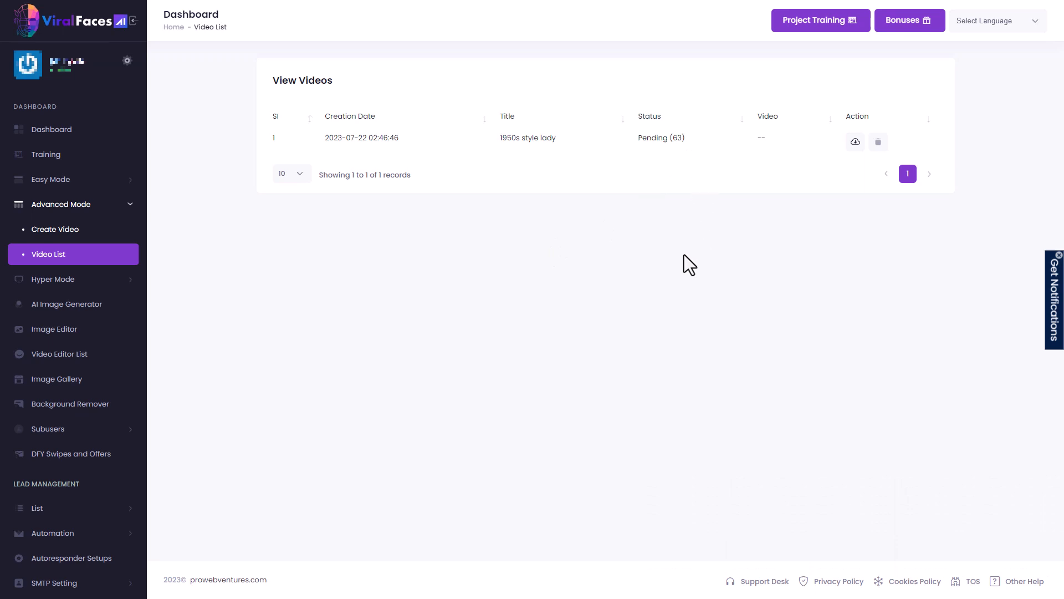
mouse_move(690, 229)
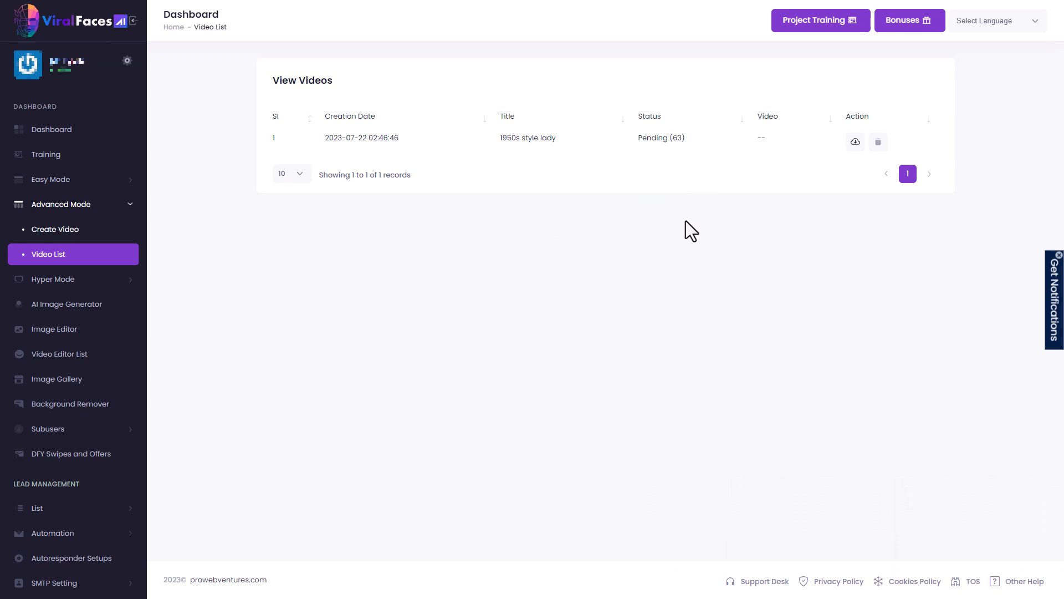
mouse_move(516, 219)
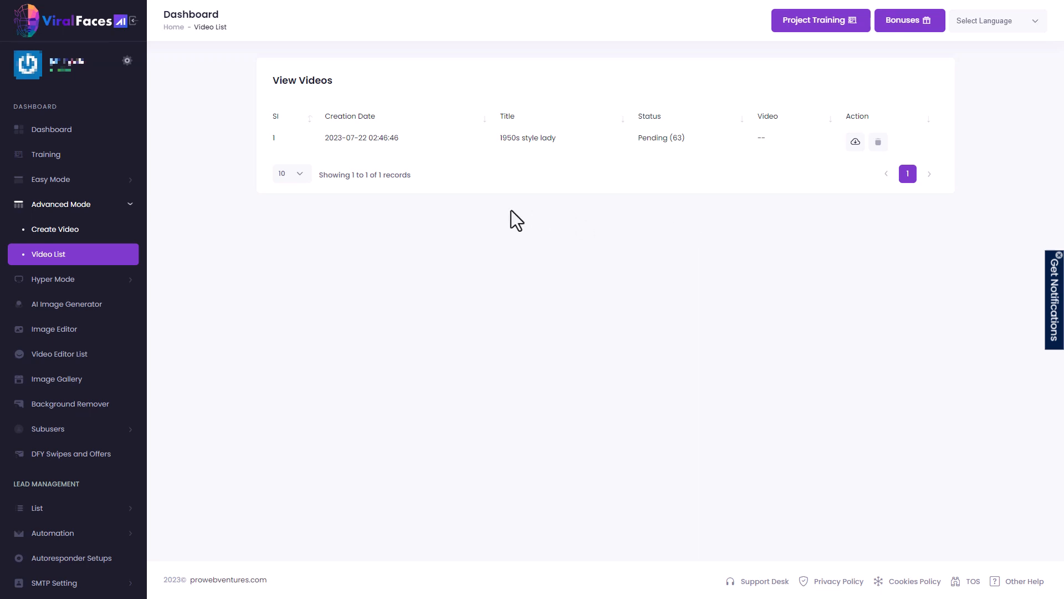
- Start a new Easy Mode video with a title and look for an AI-generated face photo
click(50, 180)
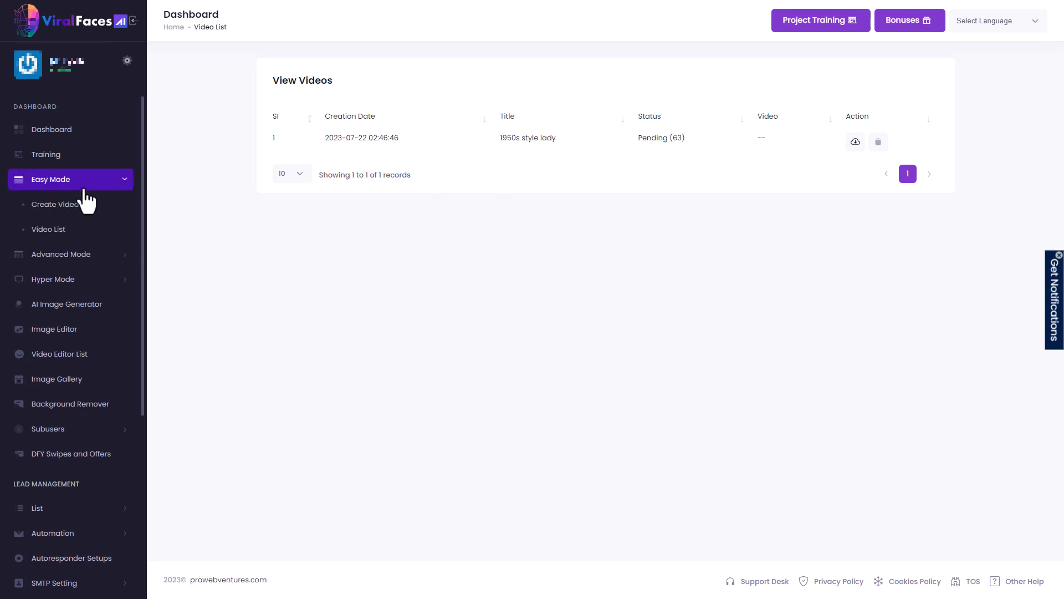
click(55, 204)
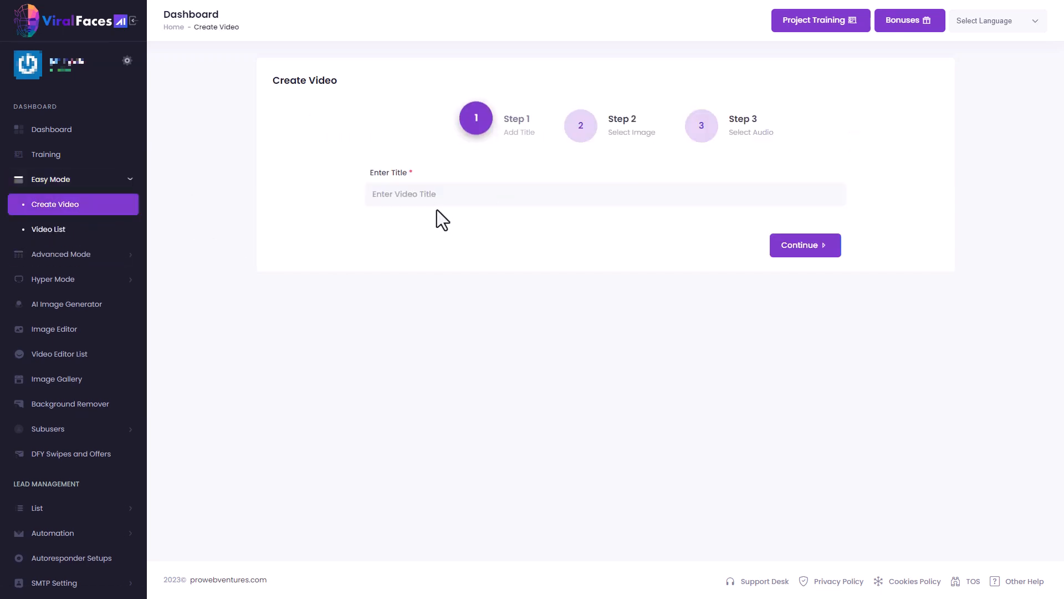
text(de)
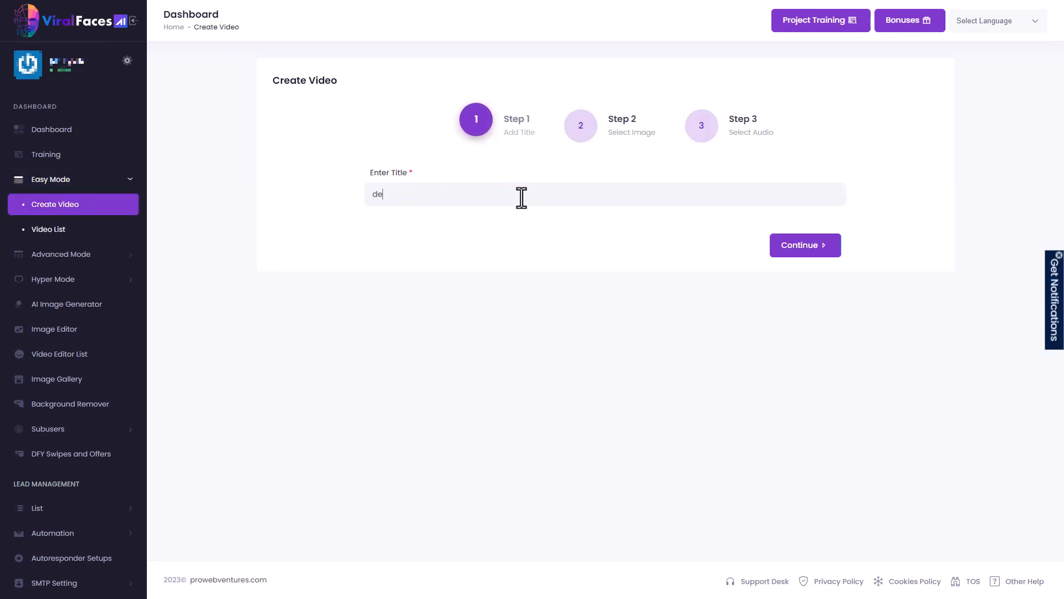
click(805, 245)
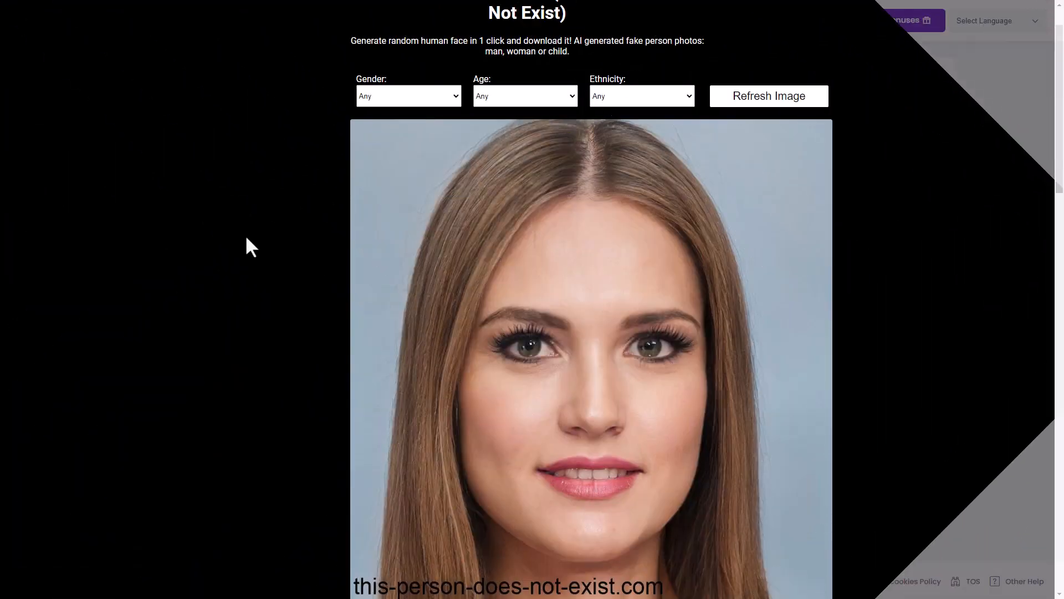
scroll(down, 3)
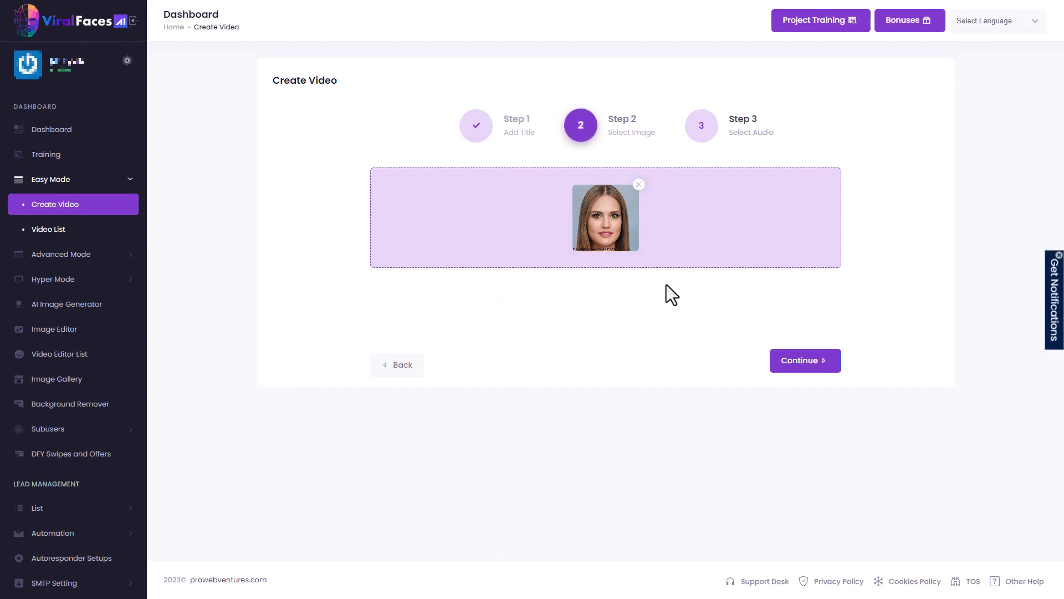
mouse_move(692, 281)
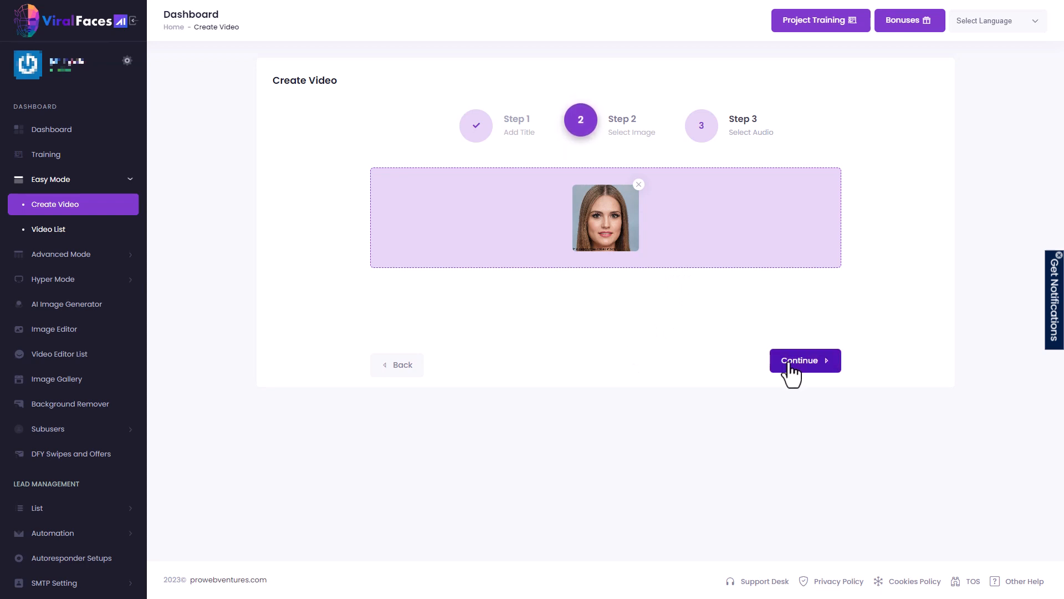
- Continue past the uploaded face image to the audio step
click(805, 359)
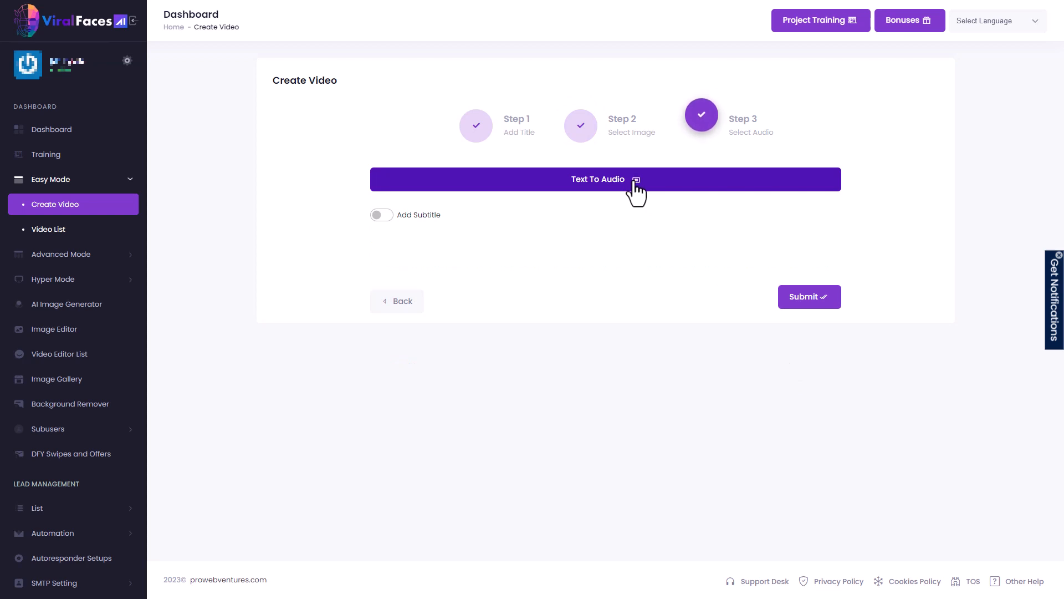
- Have ChatGPT write a narration script explaining what this-person-does-not-exist.com does
click(603, 179)
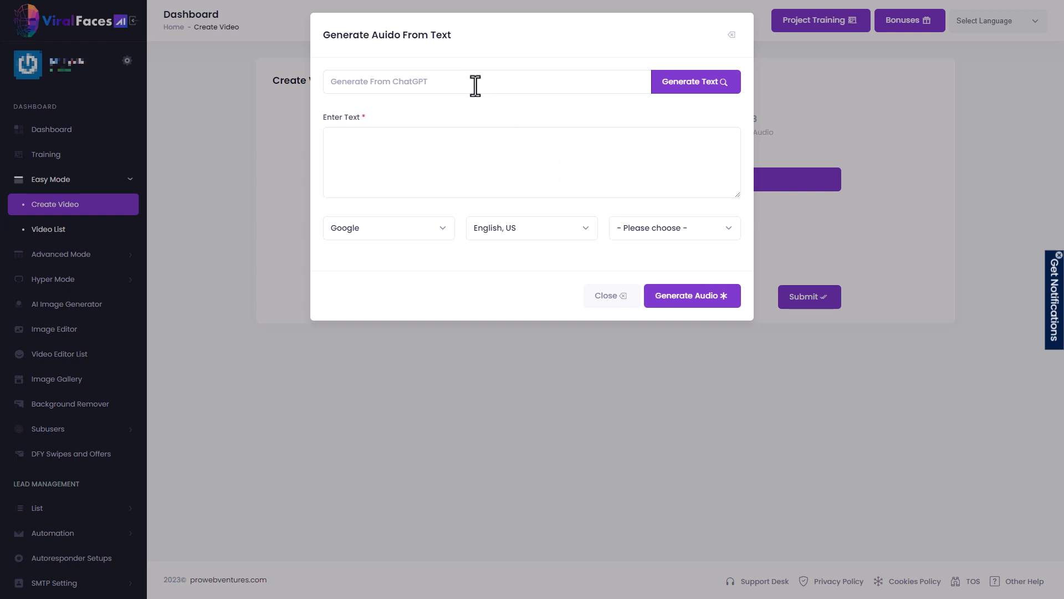
click(475, 81)
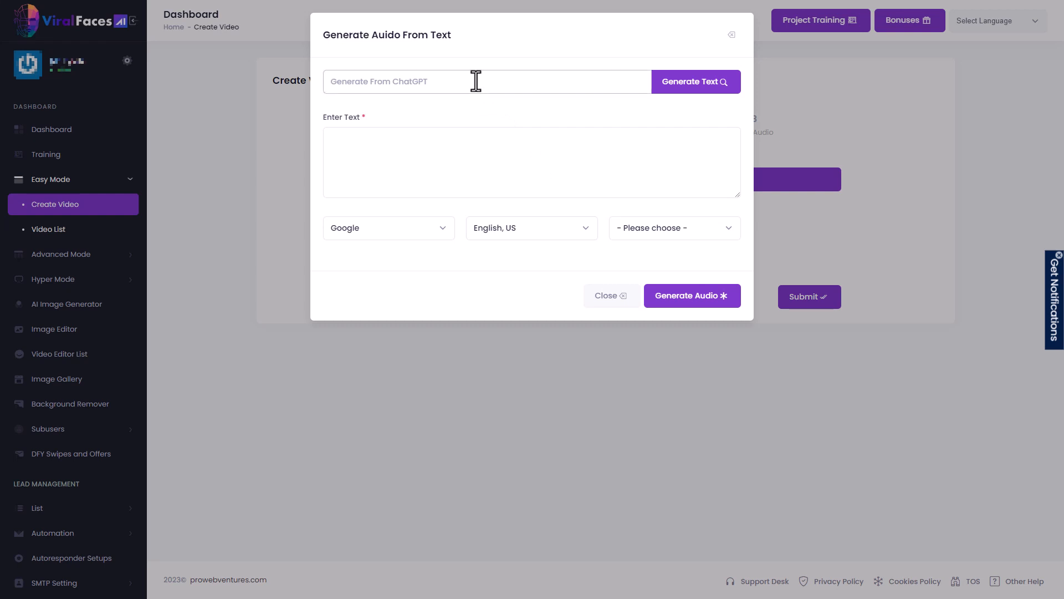
text(explain what)
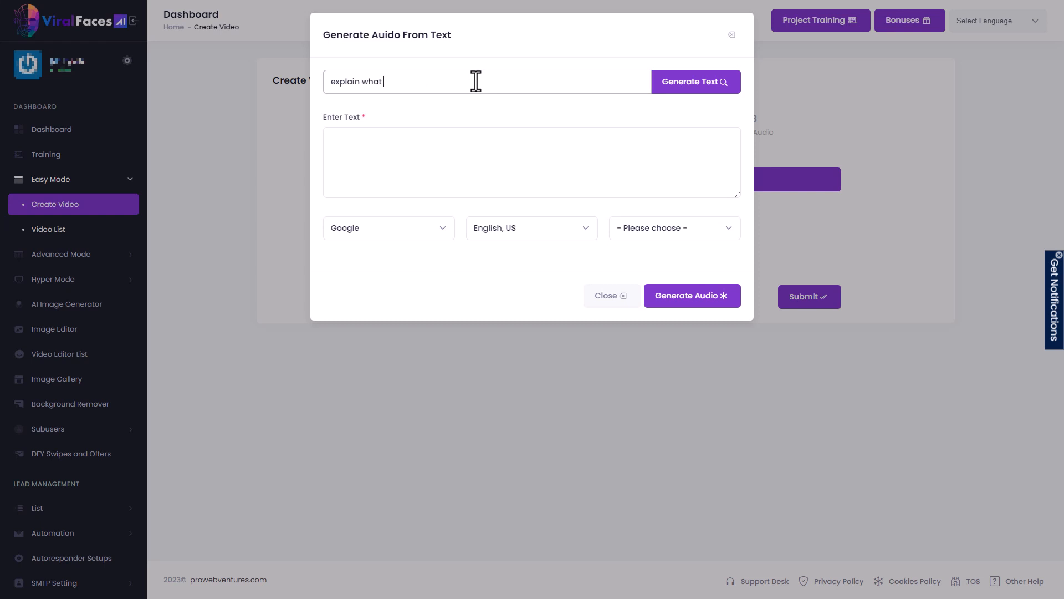
text(this person does exisit)
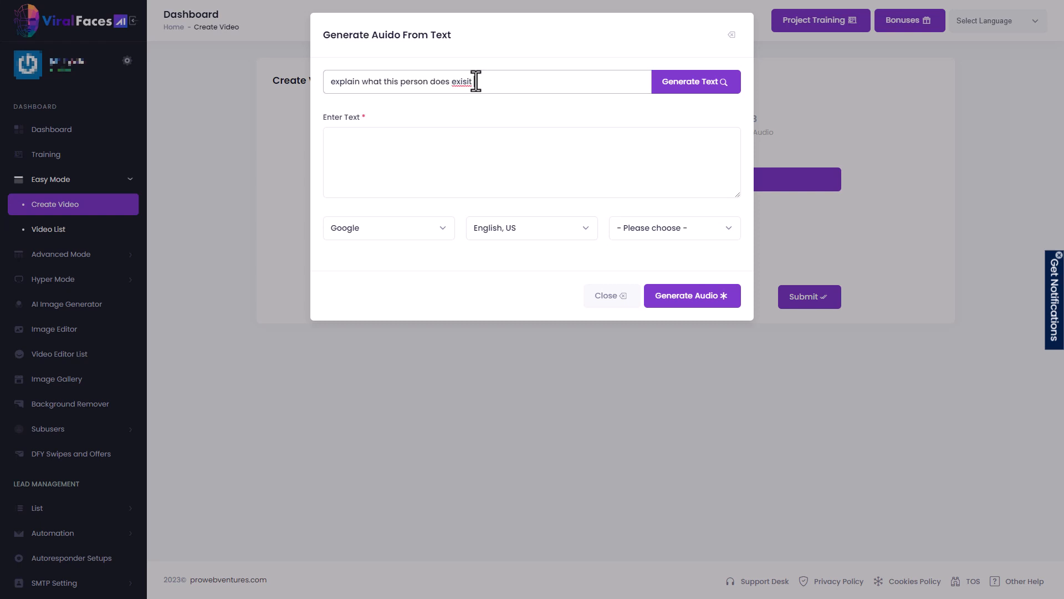
text(com is)
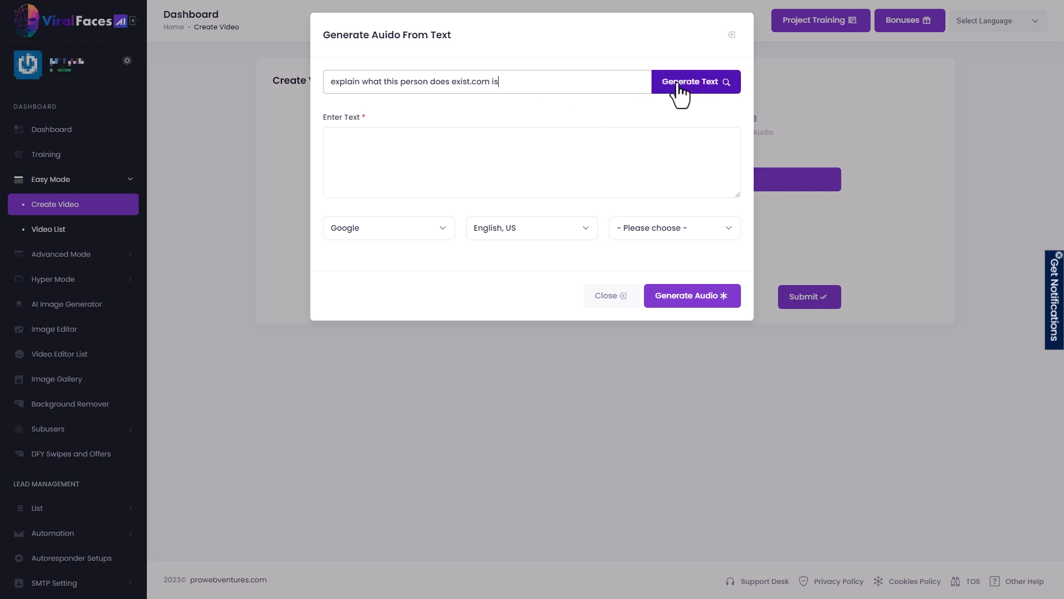
click(694, 81)
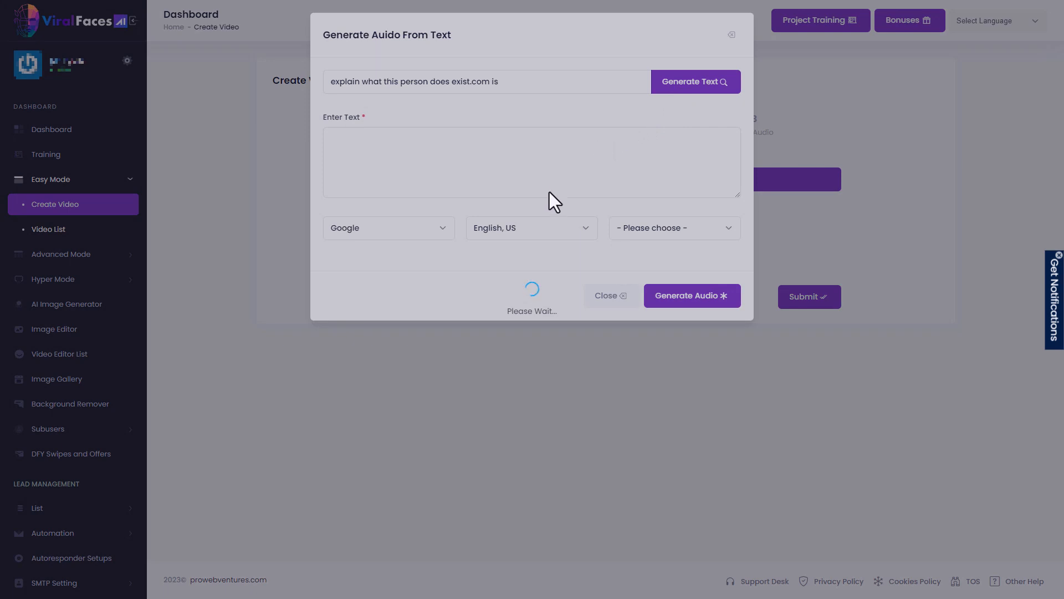
click(694, 81)
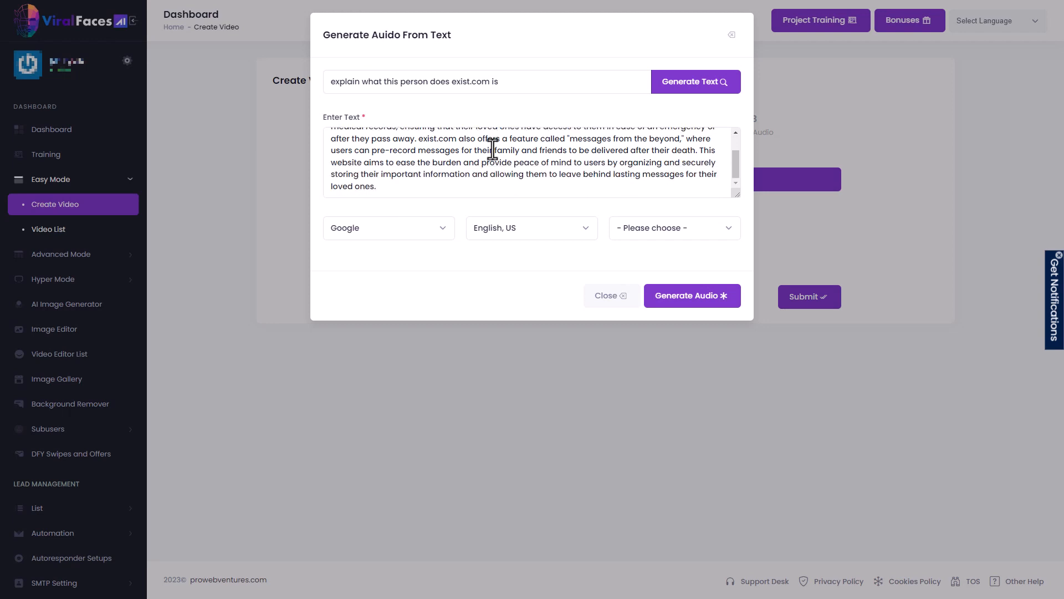
- Generate the narration with the Google English (UK) voice Charlotte
click(387, 227)
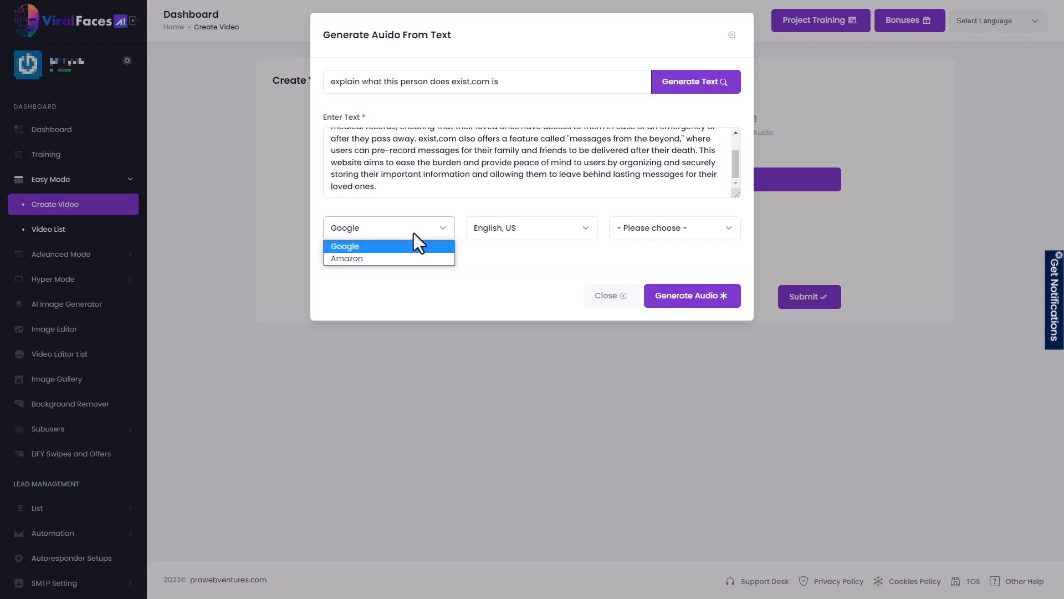
click(531, 227)
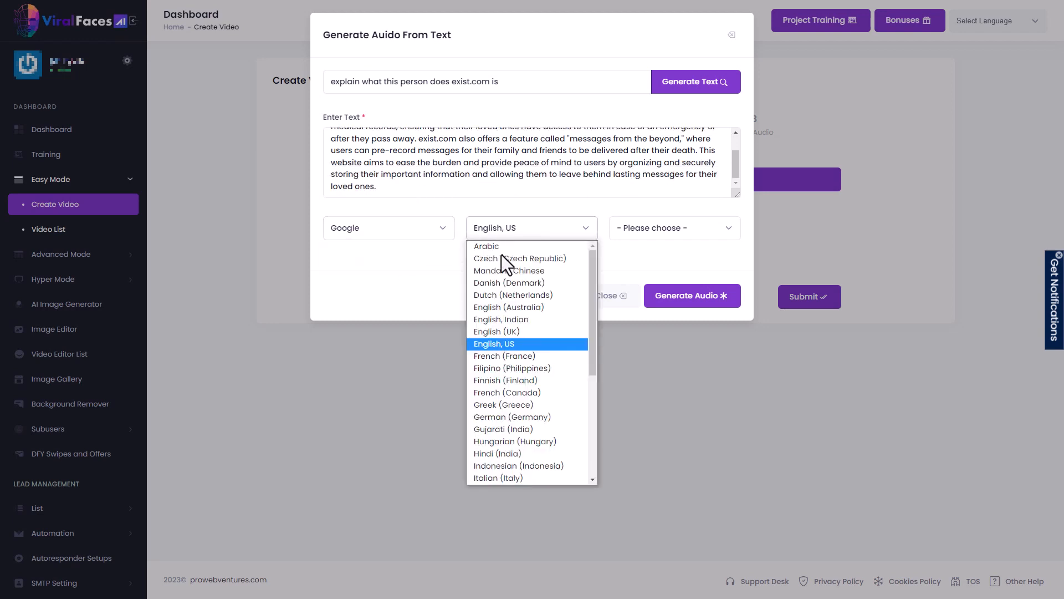
mouse_move(495, 331)
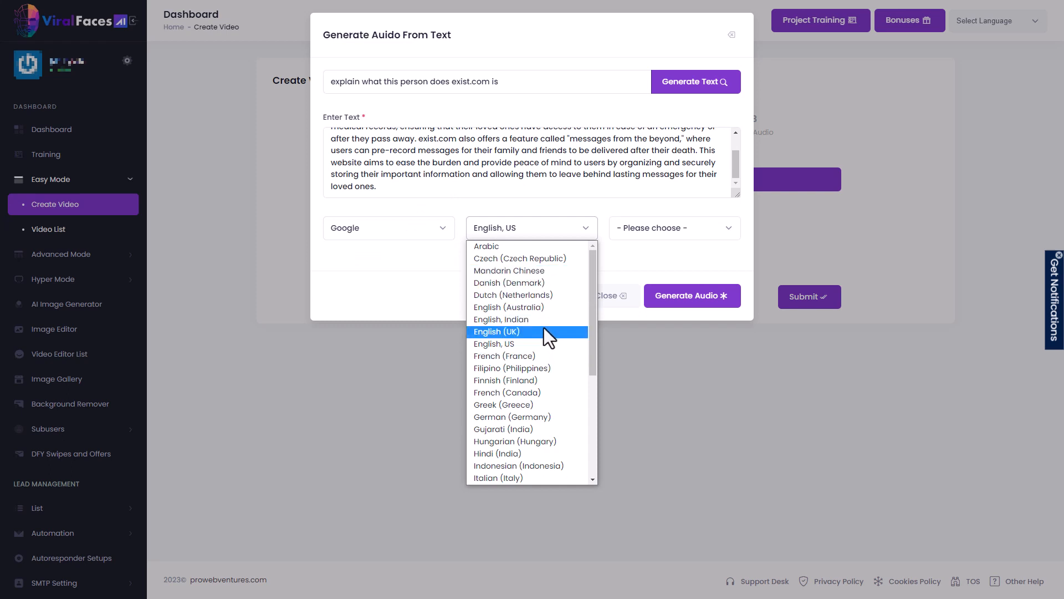
click(497, 332)
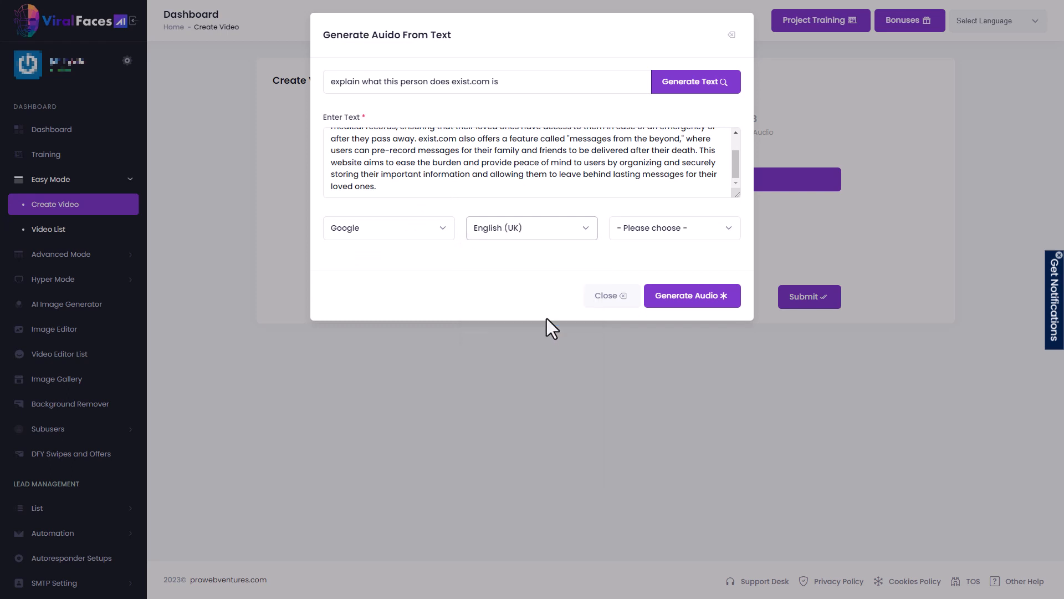
click(673, 228)
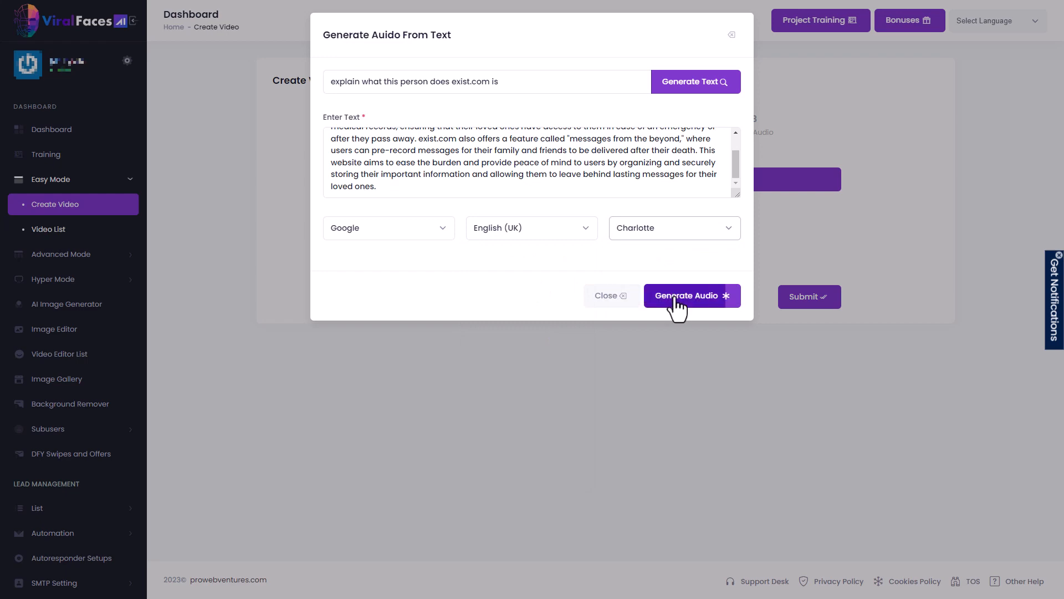
click(691, 295)
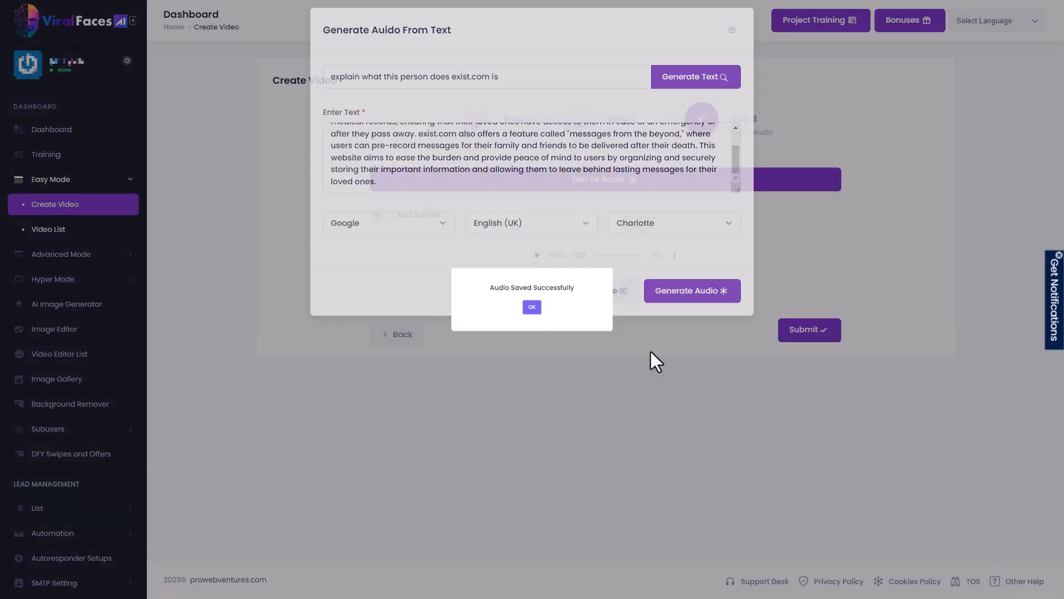
- Confirm the saved audio, switch subtitles on and preview the 42-second narration
click(531, 307)
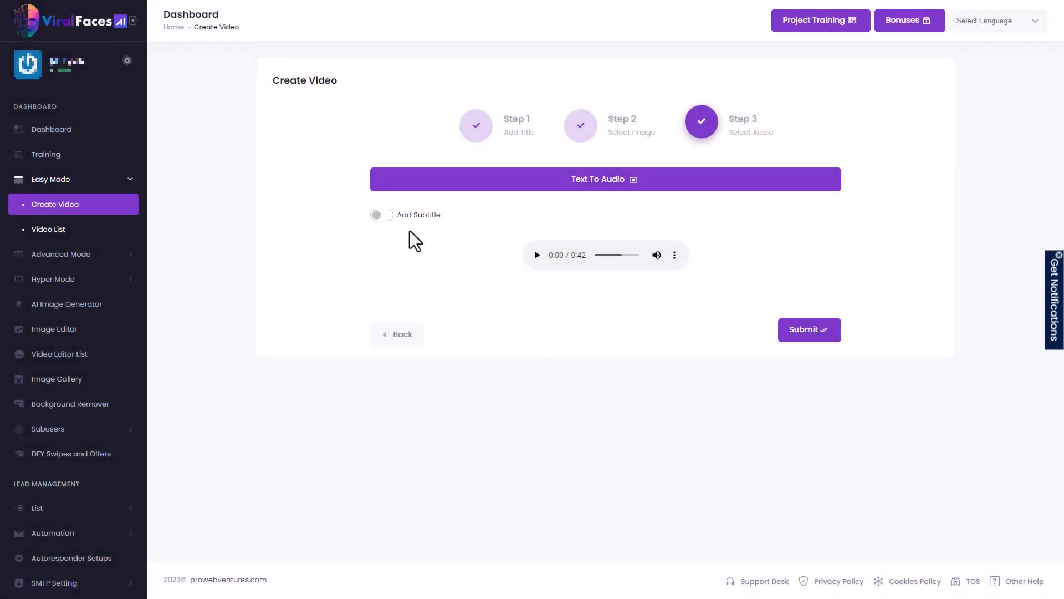
click(380, 214)
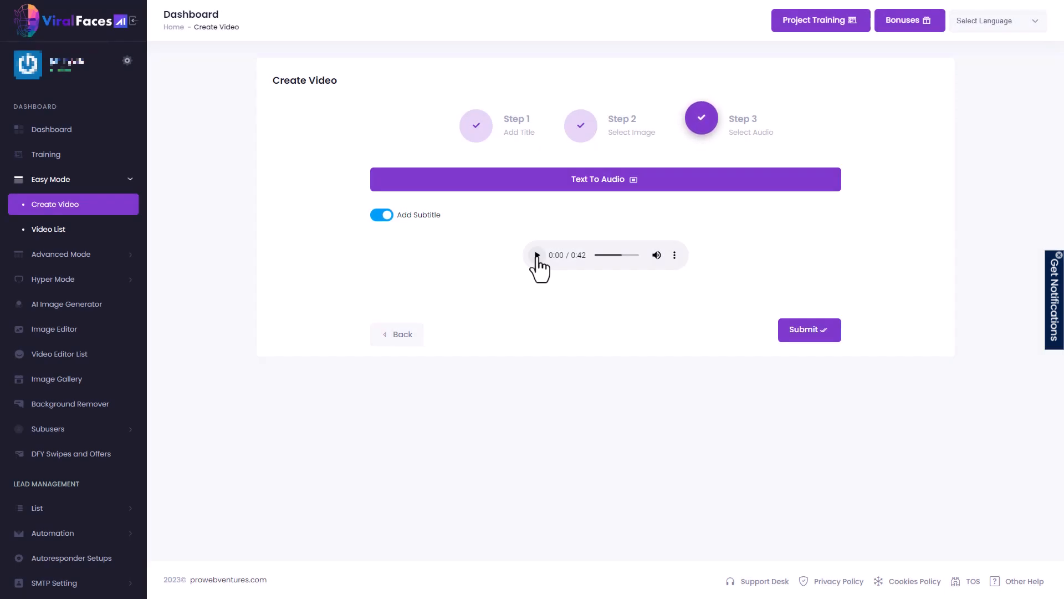
click(536, 256)
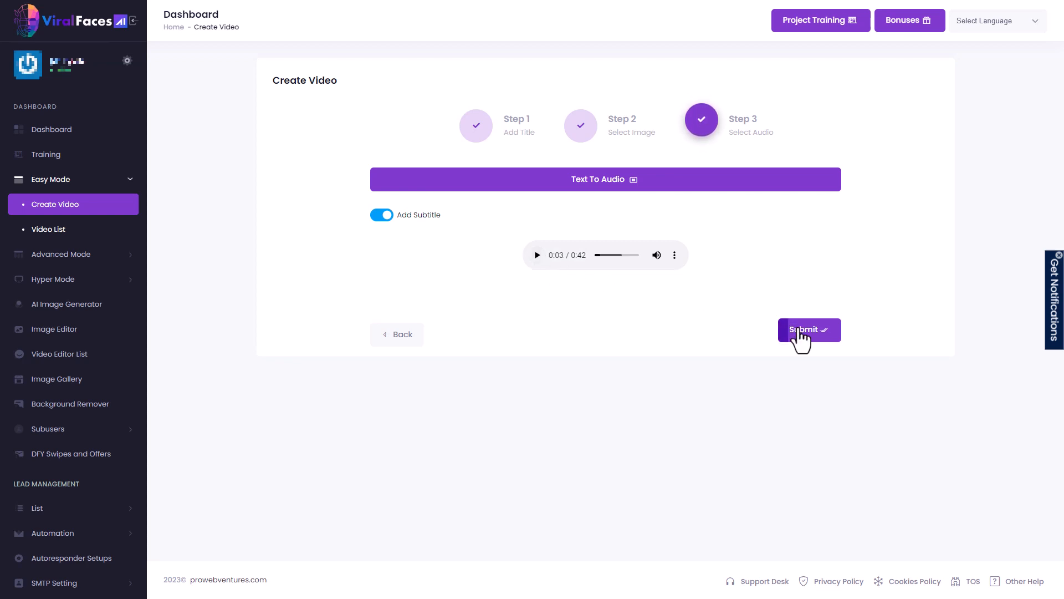
- Submit the Easy Mode video and acknowledge the success message
click(808, 330)
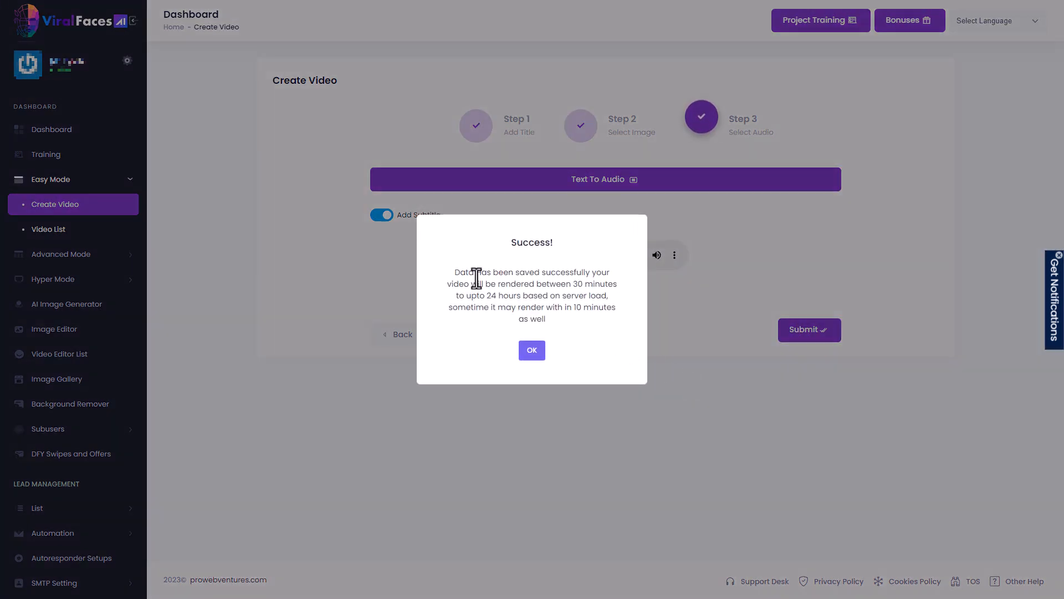
mouse_move(549, 301)
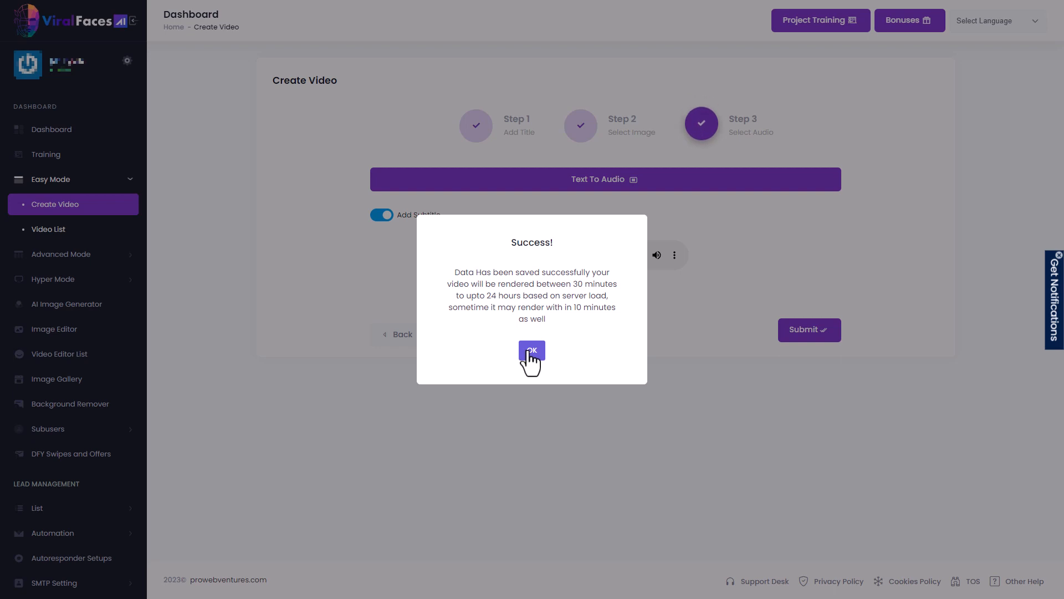
click(532, 350)
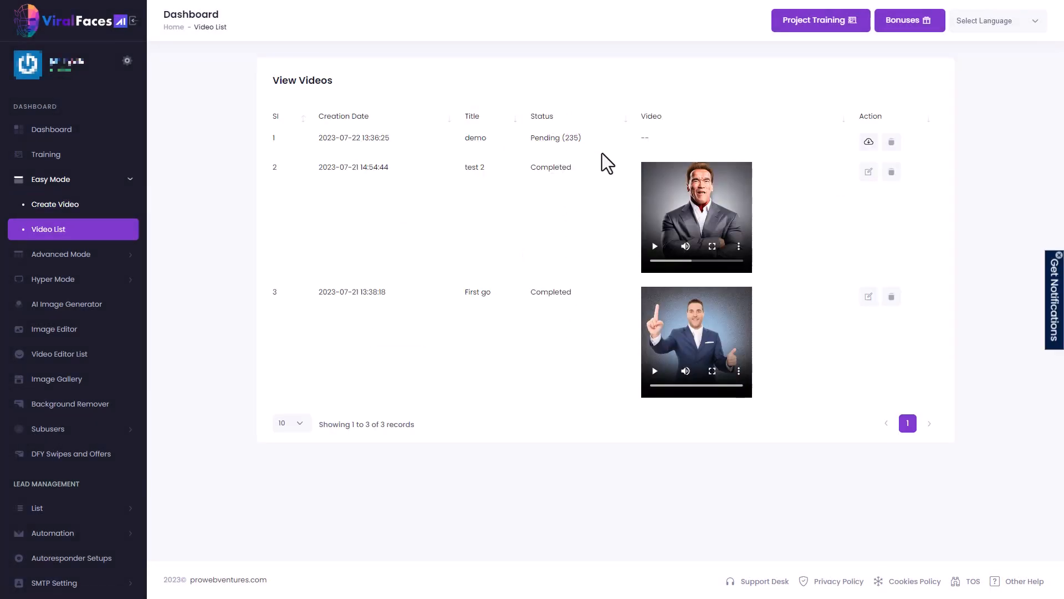
mouse_move(587, 159)
text(ad)
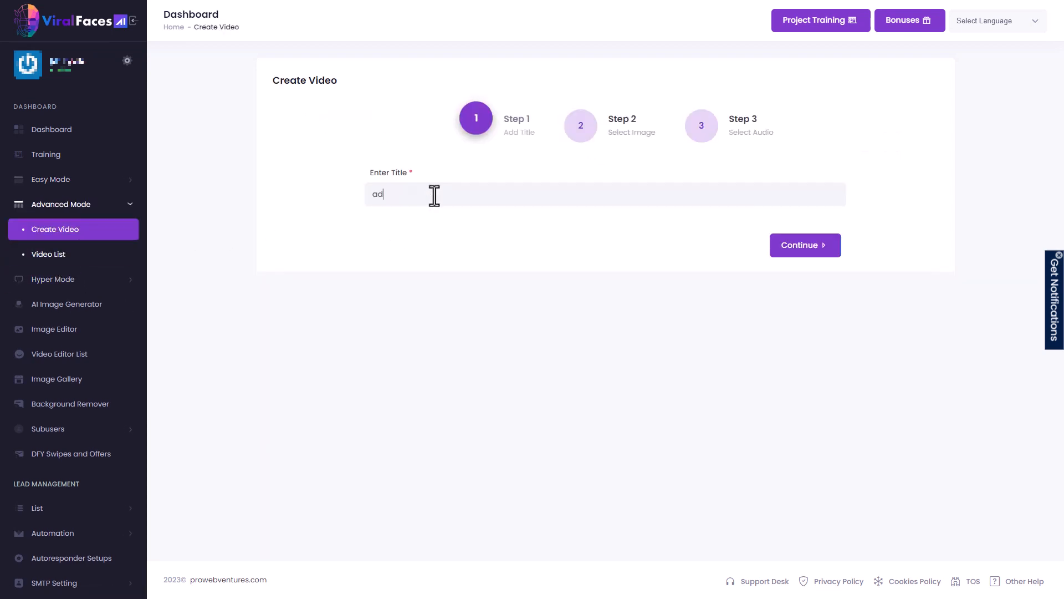
- Continue to the image step and use the gallery image '2nd' of the glowing woman as the face
click(805, 245)
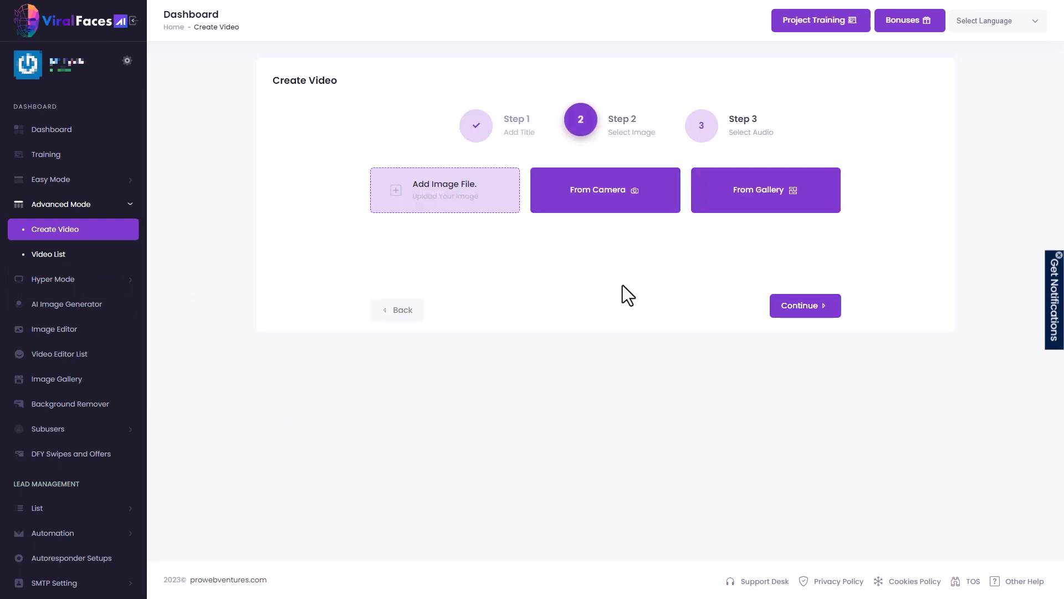
mouse_move(639, 304)
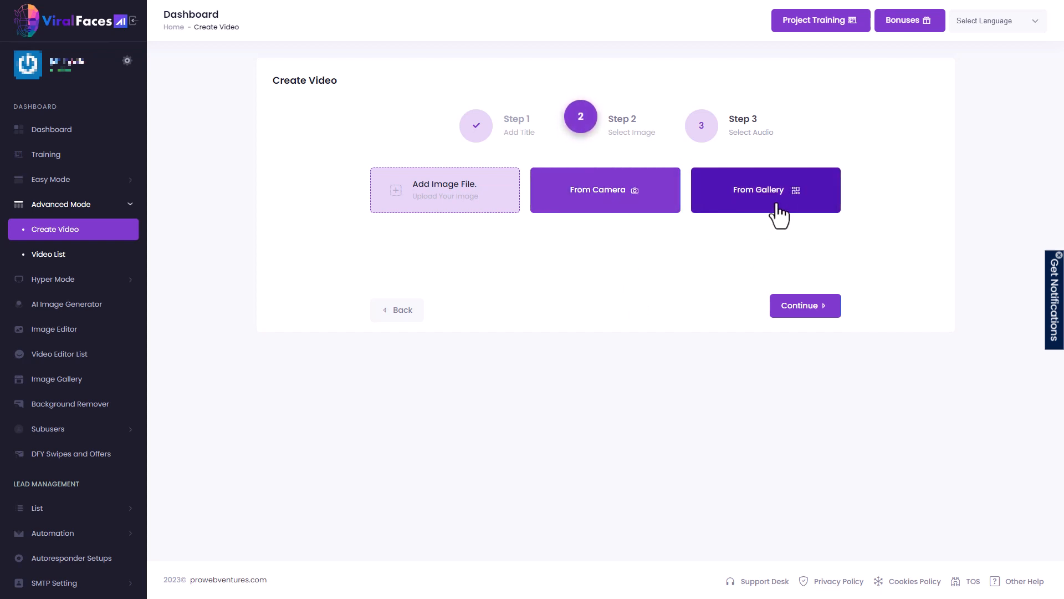
click(765, 190)
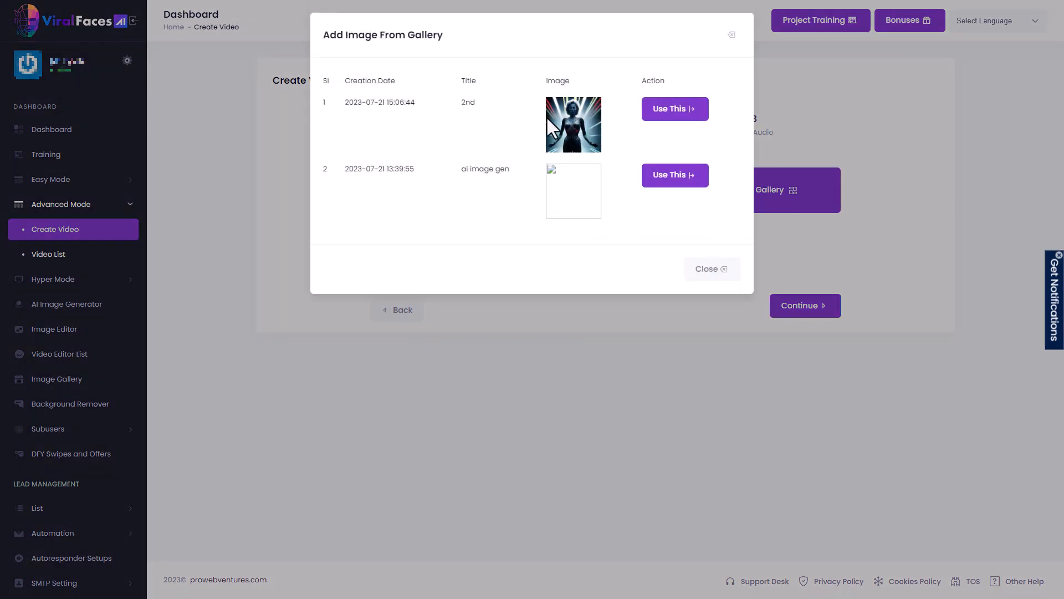
mouse_move(580, 130)
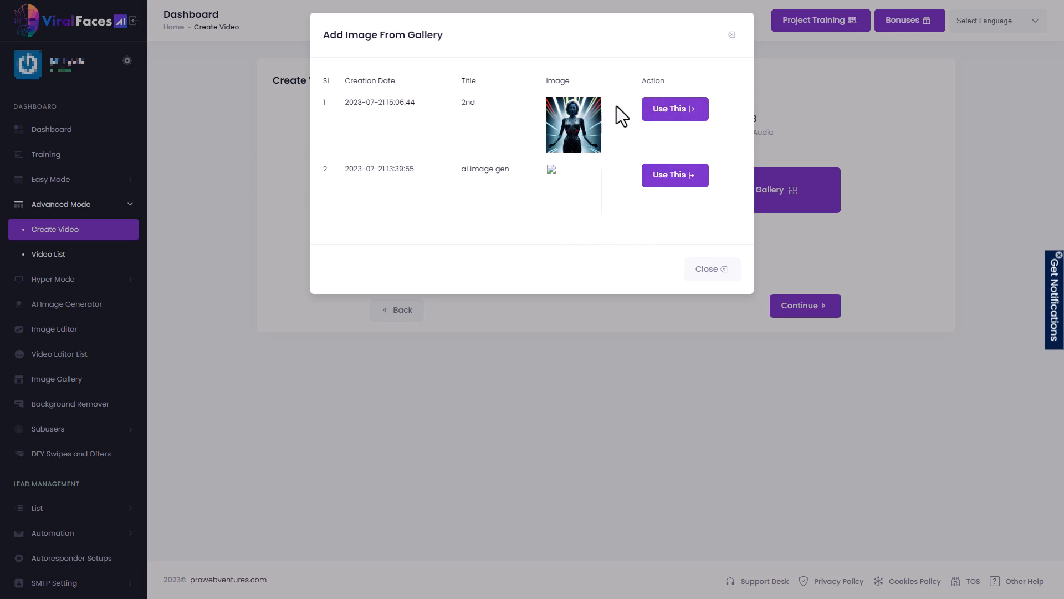
click(673, 108)
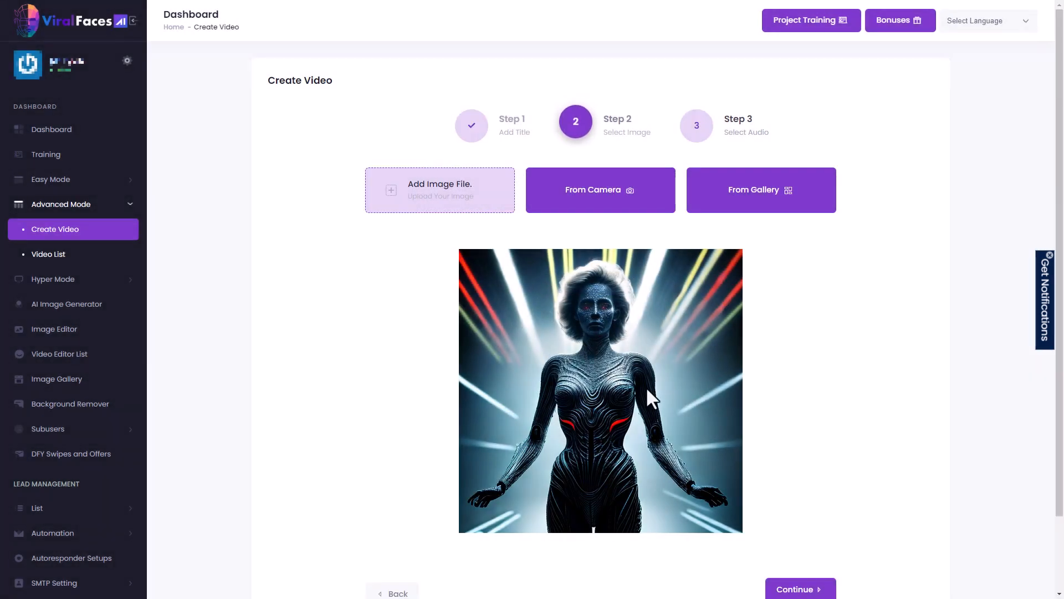
- Continue to Step 3, Select Audio, for the Advanced Mode video
click(800, 589)
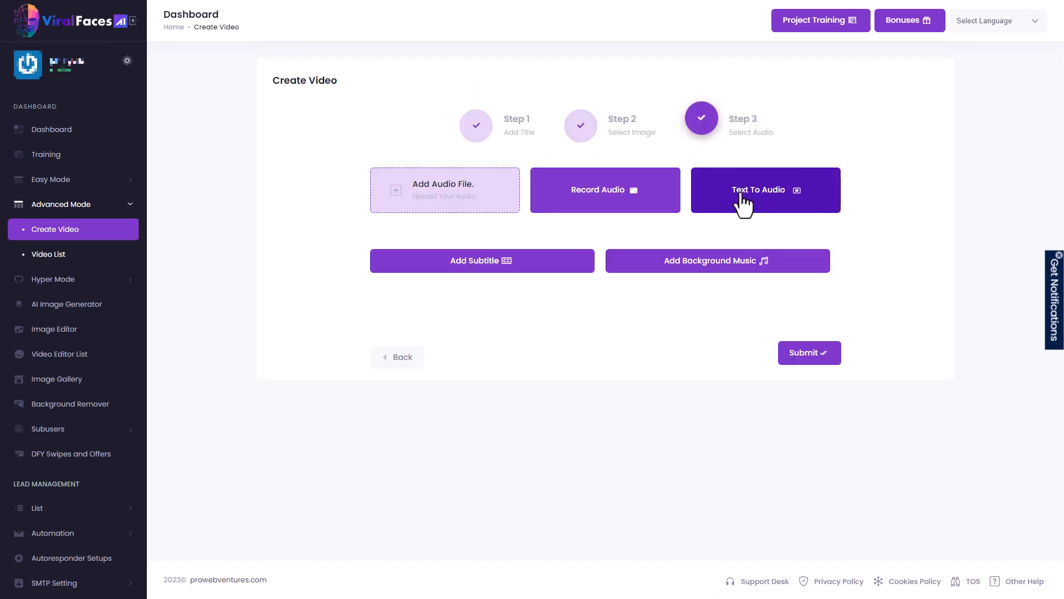
mouse_move(616, 204)
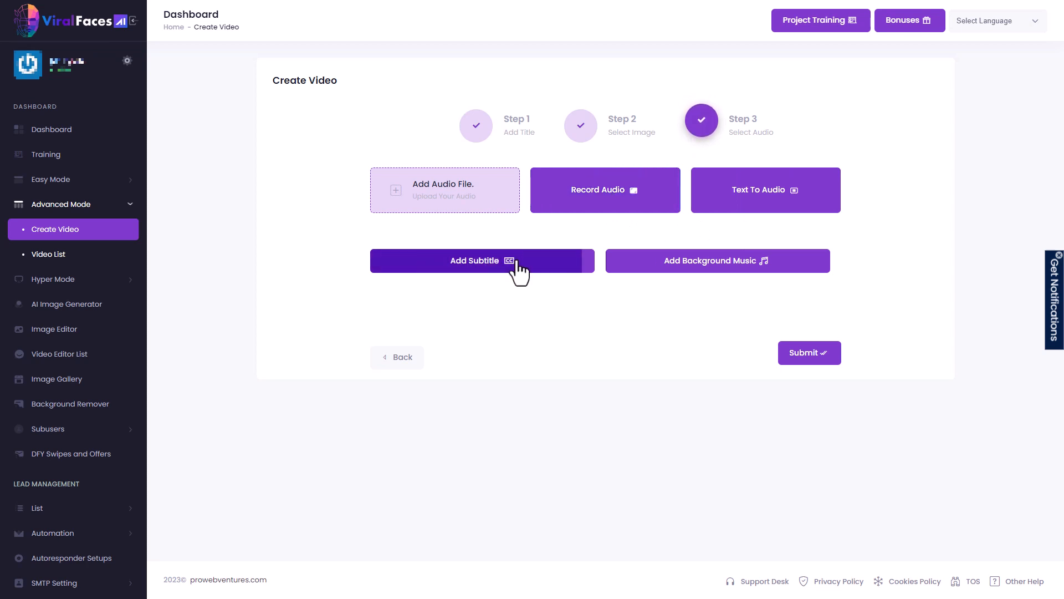
mouse_move(717, 259)
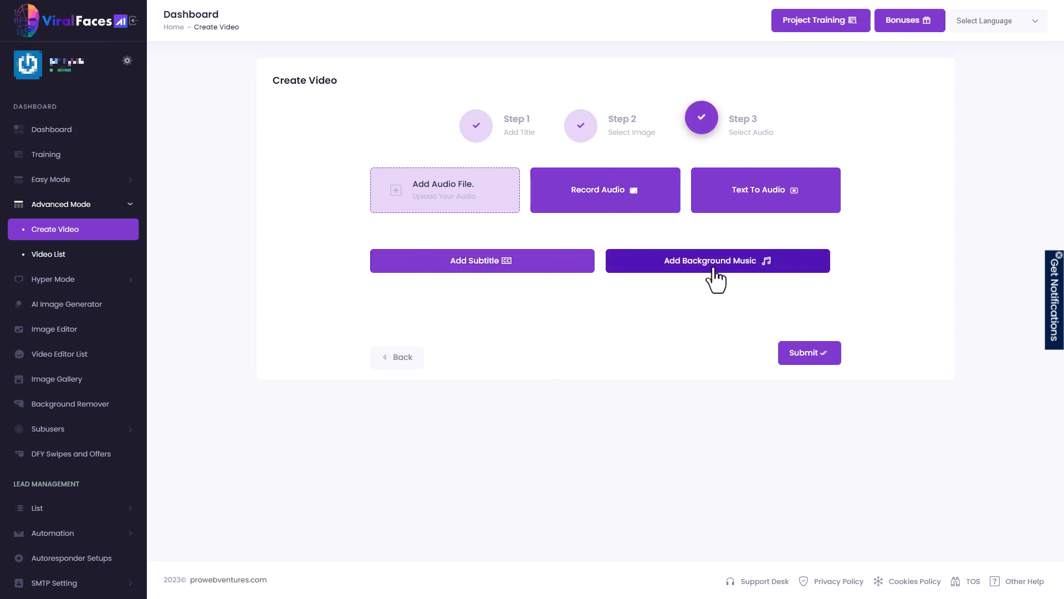
mouse_move(736, 237)
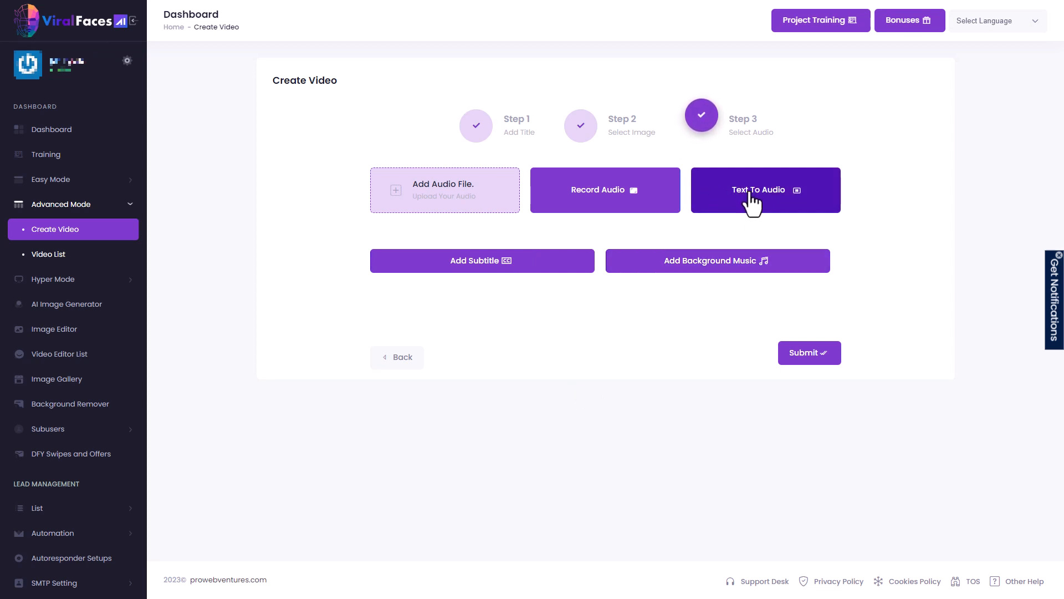
- Generate AI-written 1980s sci-fi narration and voice it with Amazon's Amy, English British
click(765, 189)
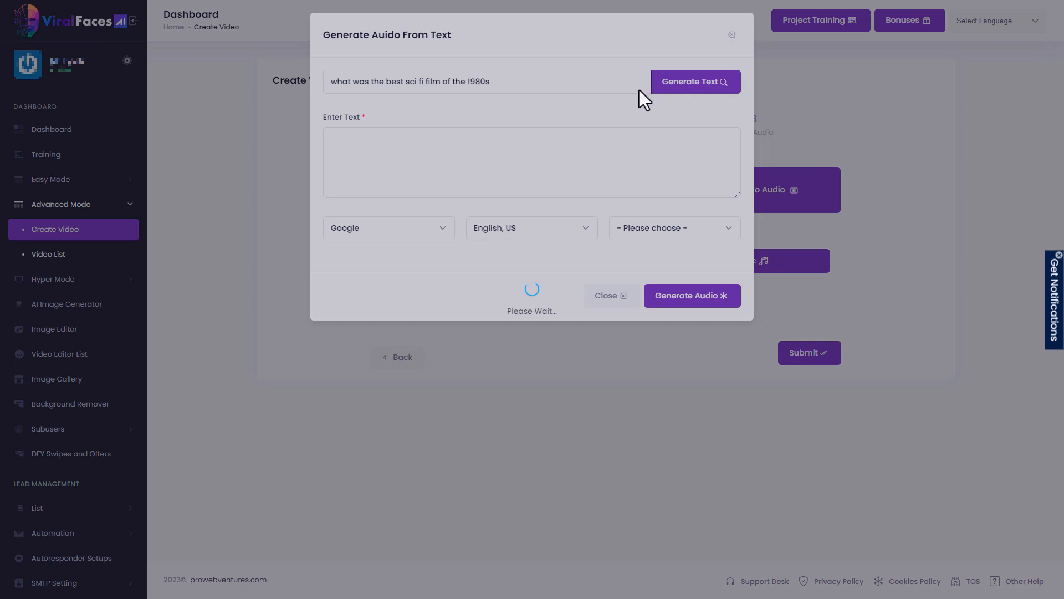
click(387, 227)
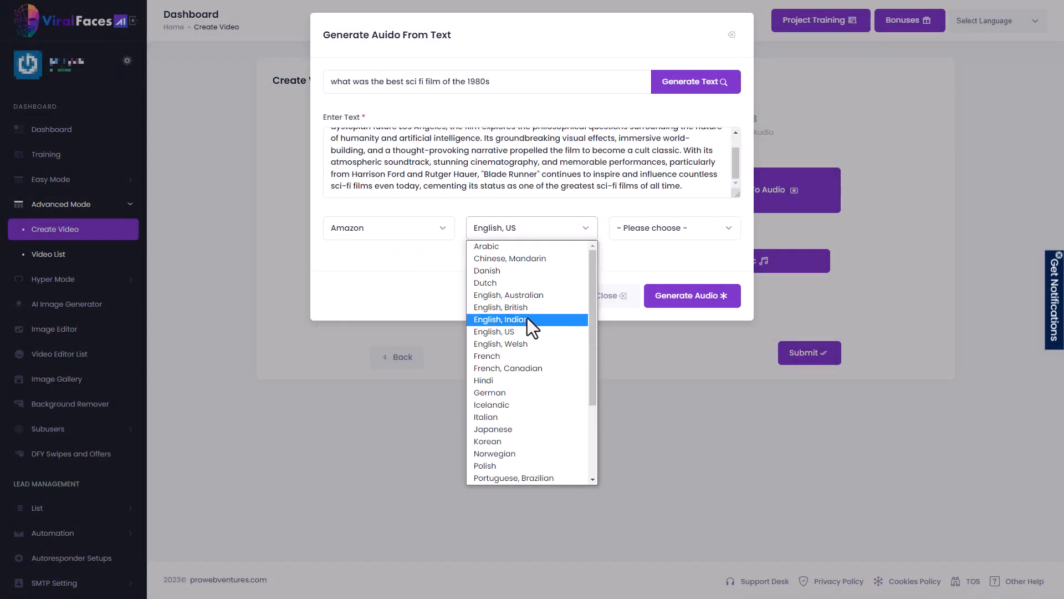
click(500, 307)
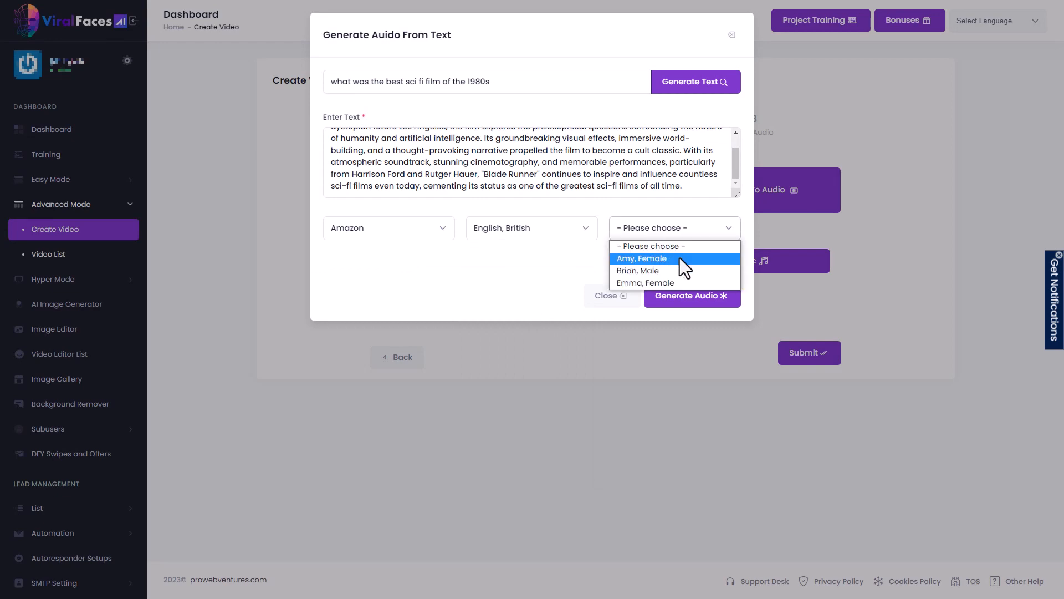
click(643, 259)
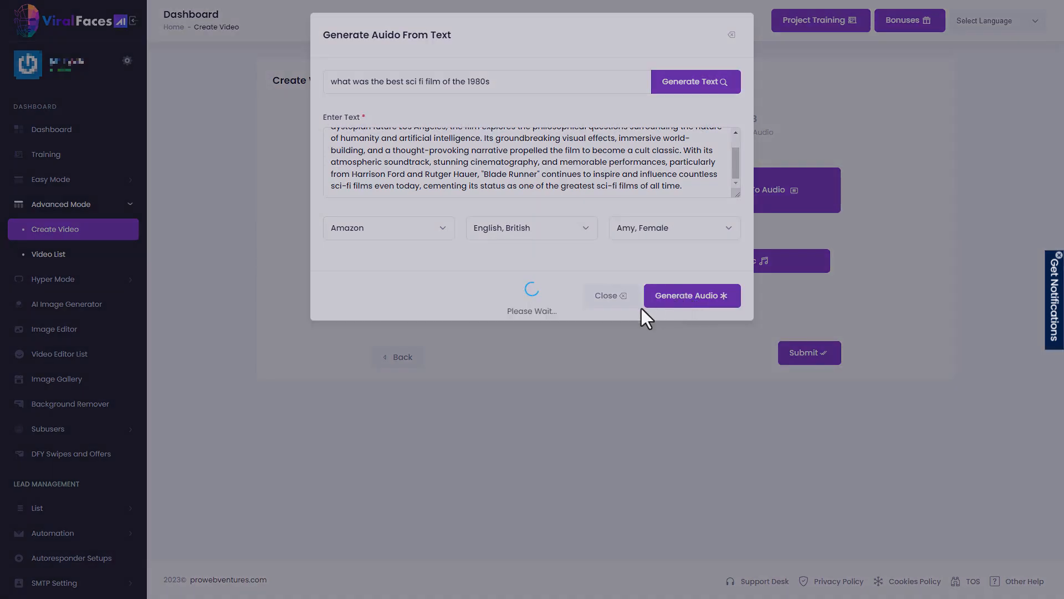
click(691, 295)
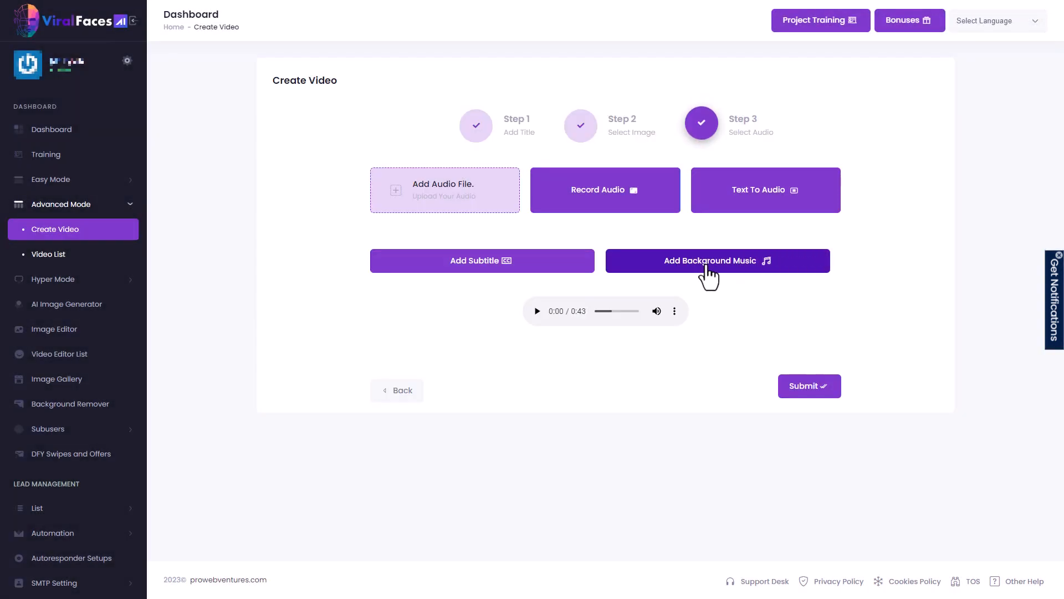
- Add Ambiant Inconvenient Truth.mp3 as background music and submit the video for rendering
click(710, 259)
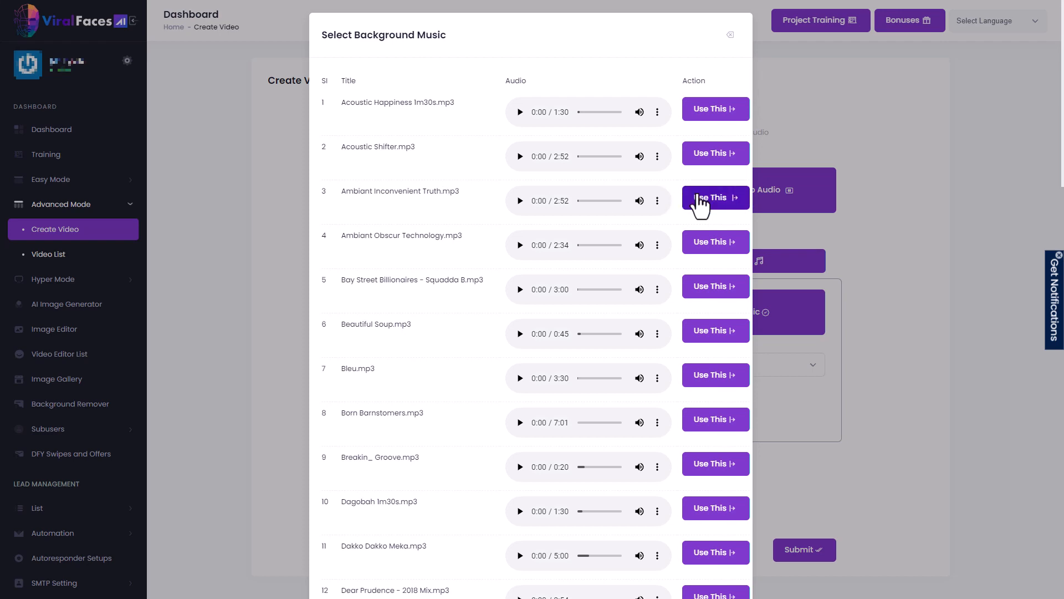
click(715, 197)
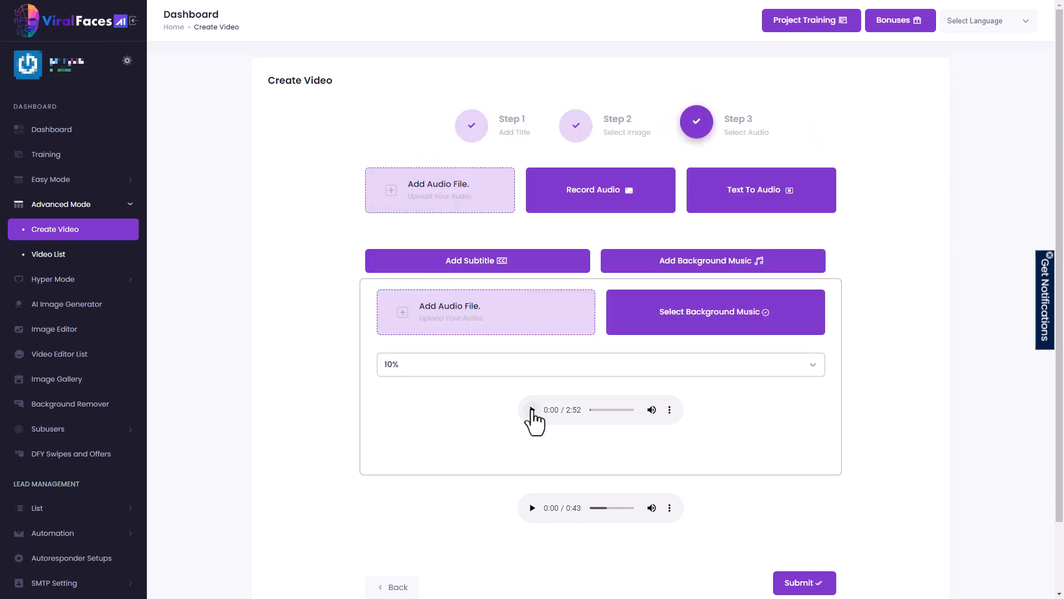
scroll(down, 3)
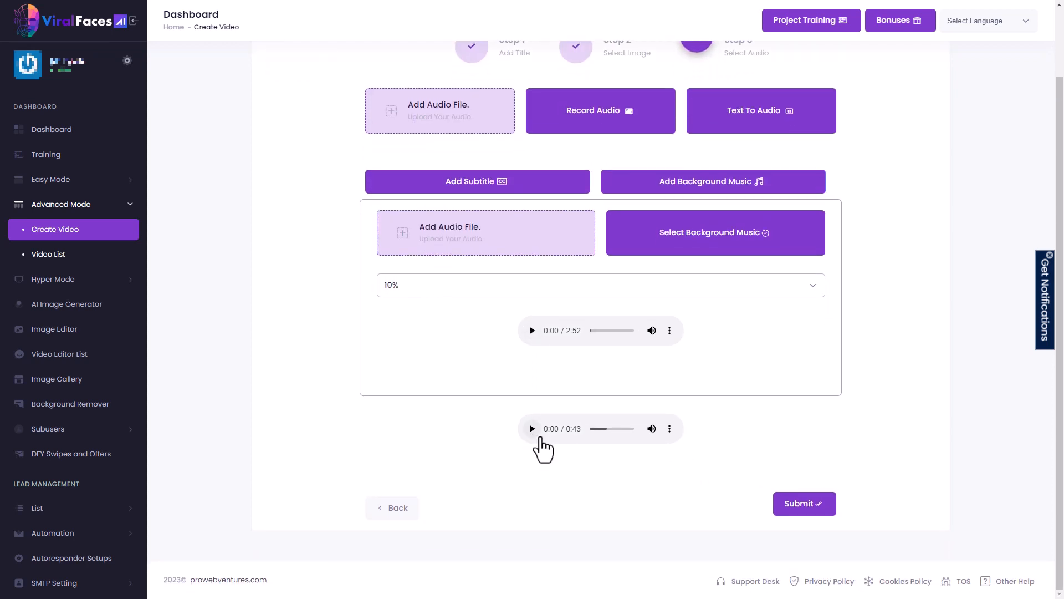
click(804, 503)
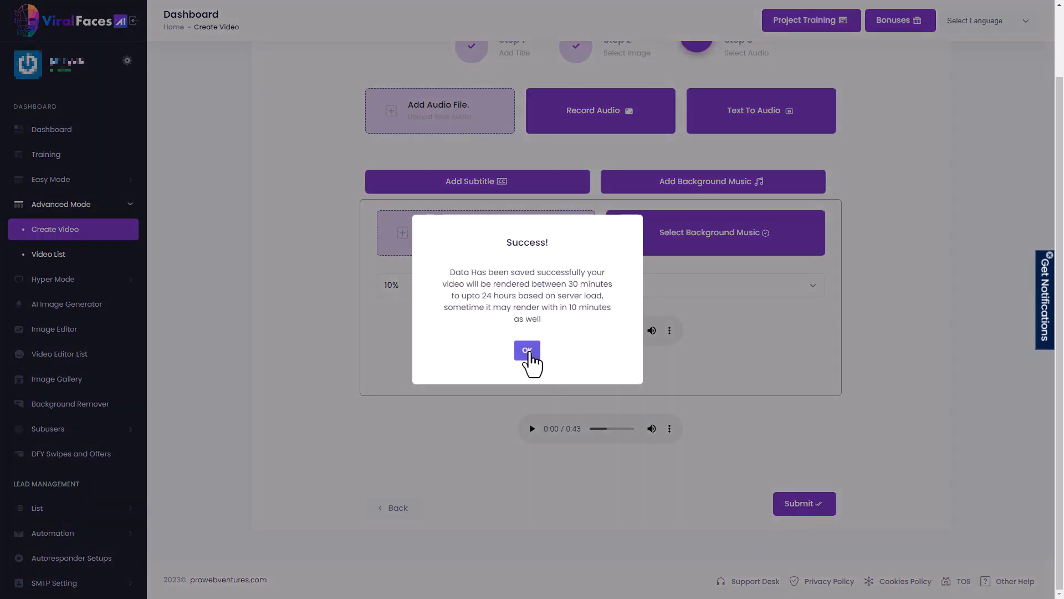
- Dismiss the success popup to return to the Advanced Mode video list
click(526, 351)
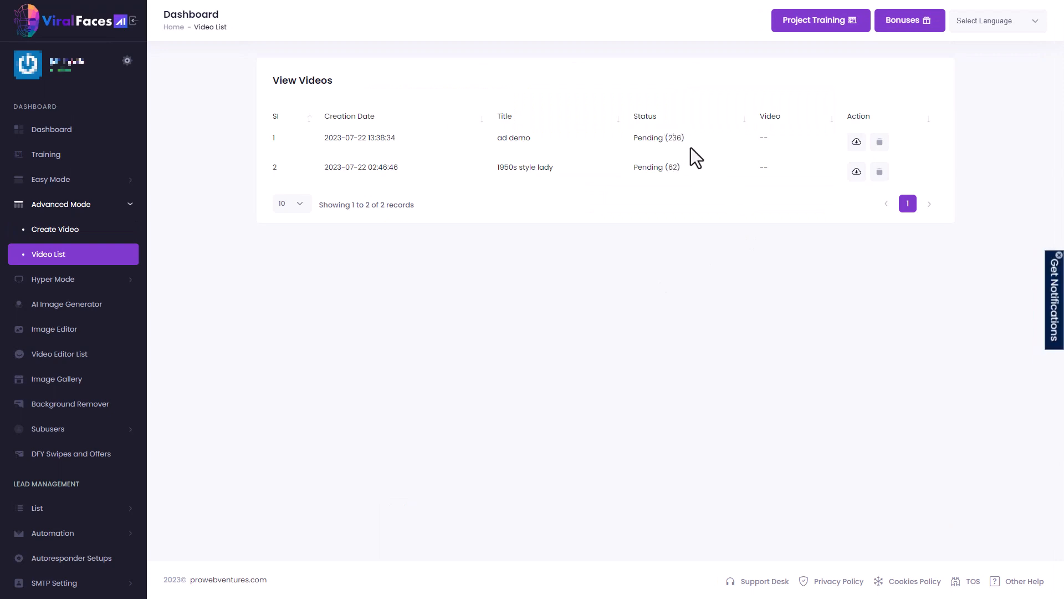
mouse_move(101, 286)
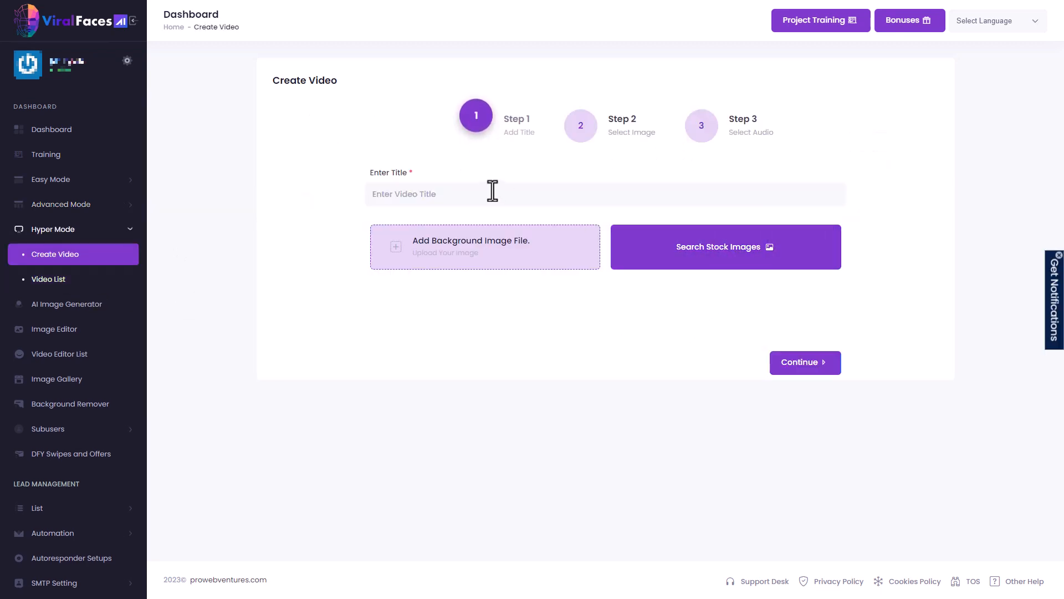
- Title the Hyper Mode video 'bg' and search stock images for 'abstrac'
text(bg)
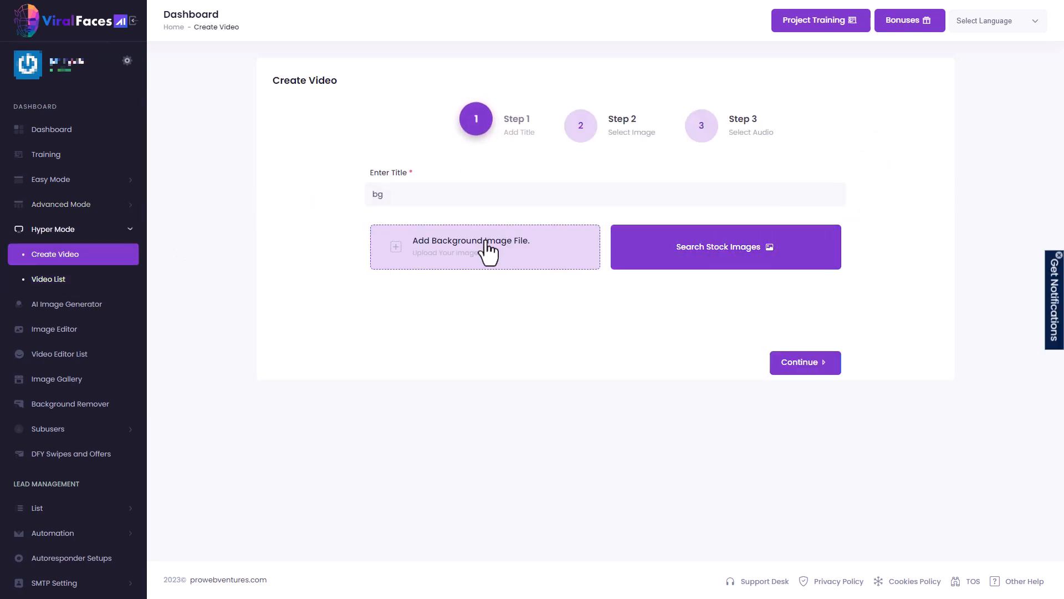
click(725, 246)
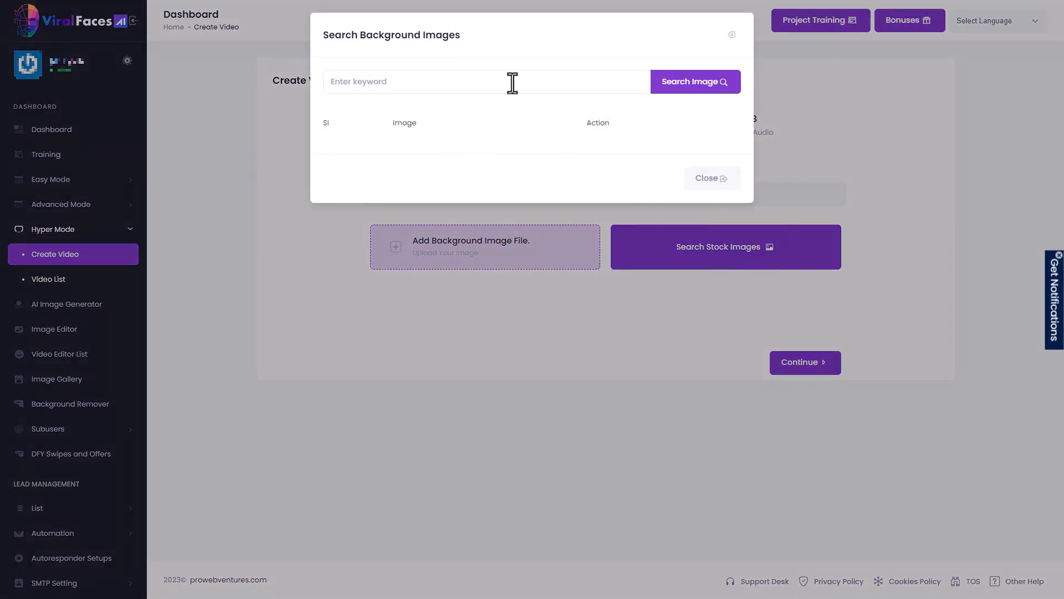
click(418, 81)
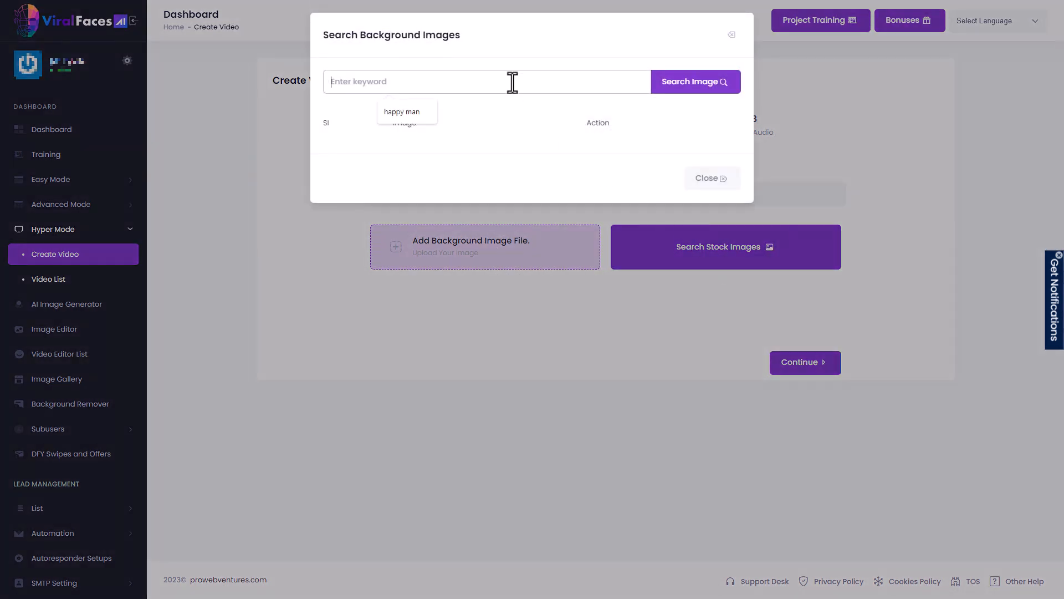
text(abstrac)
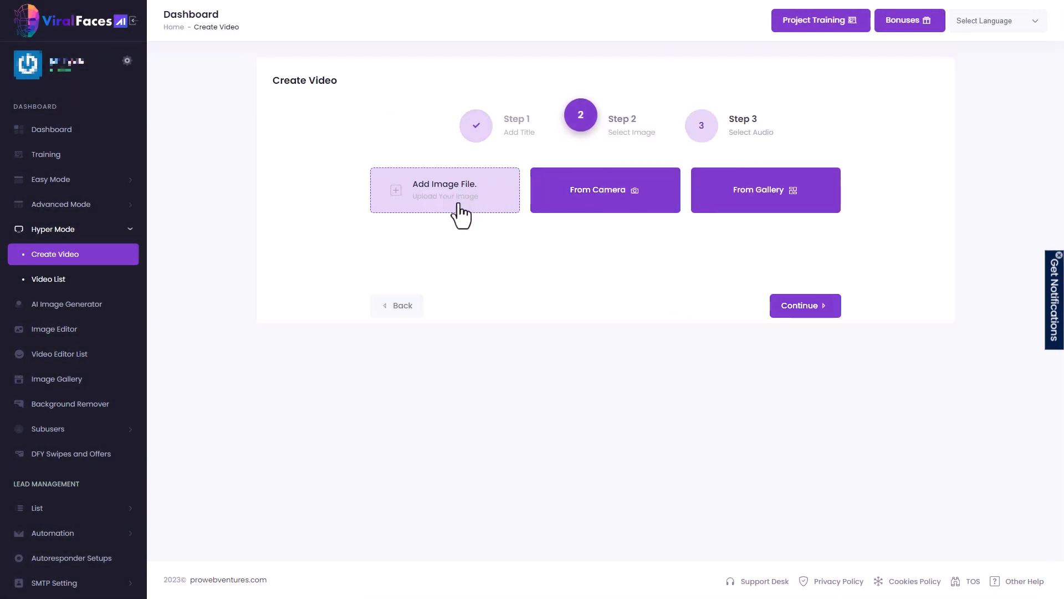
mouse_move(735, 221)
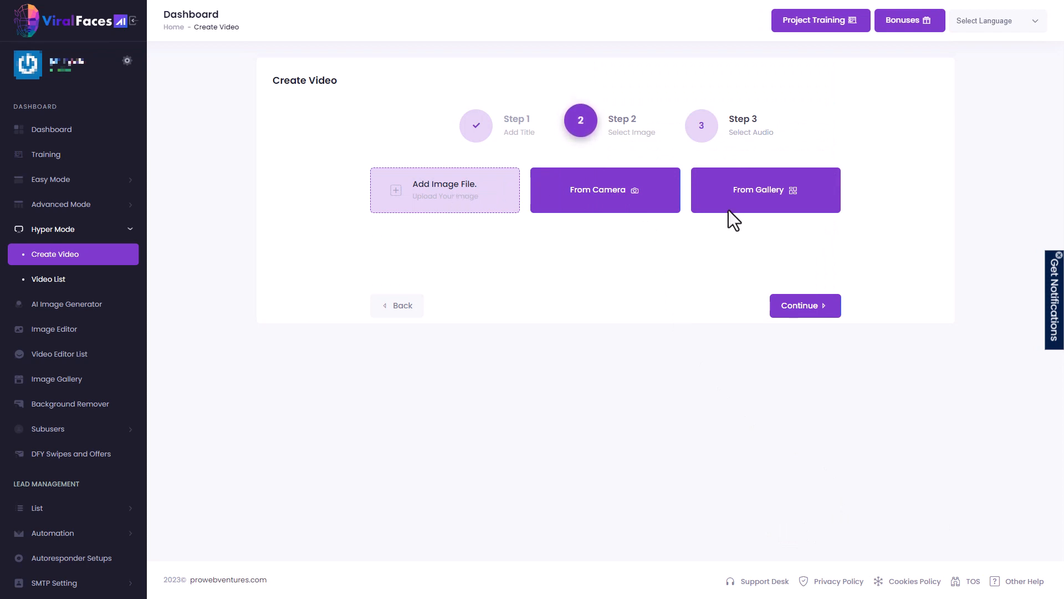
mouse_move(785, 204)
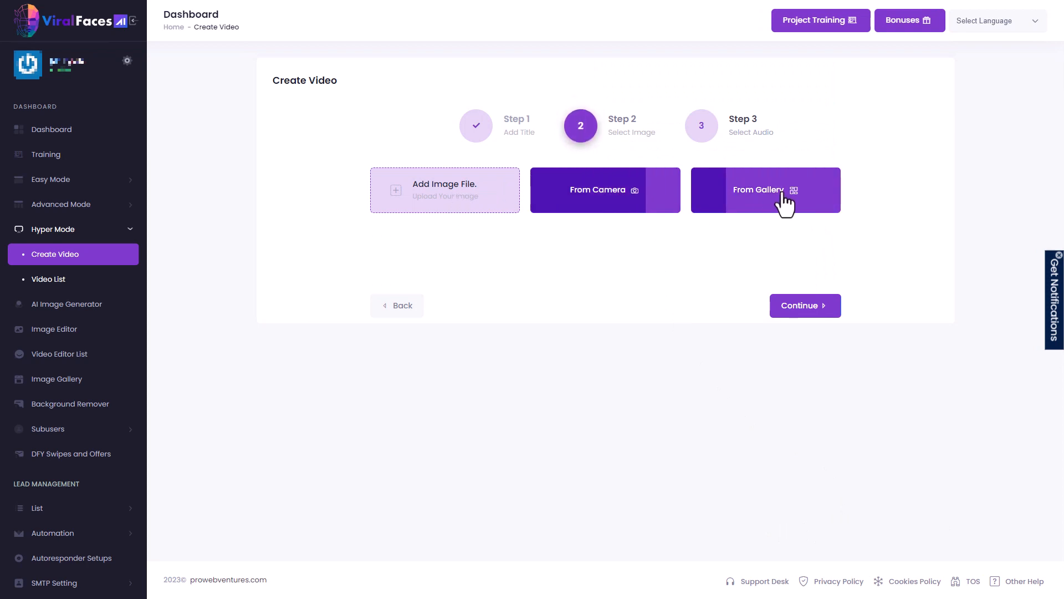
- Choose the woman's portrait as the face image and continue to the audio step
click(765, 189)
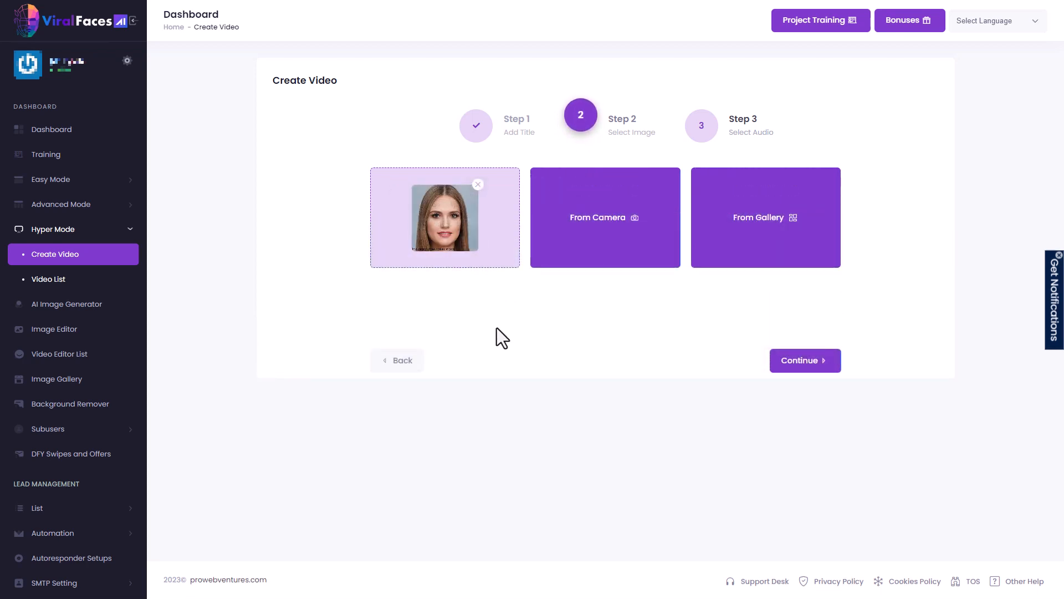
click(805, 360)
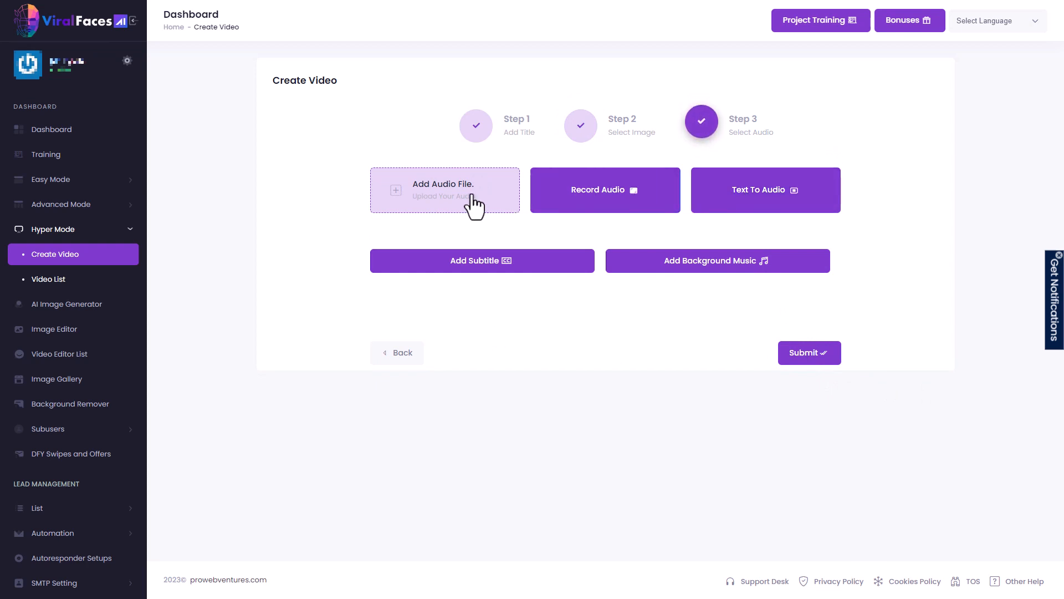
mouse_move(735, 223)
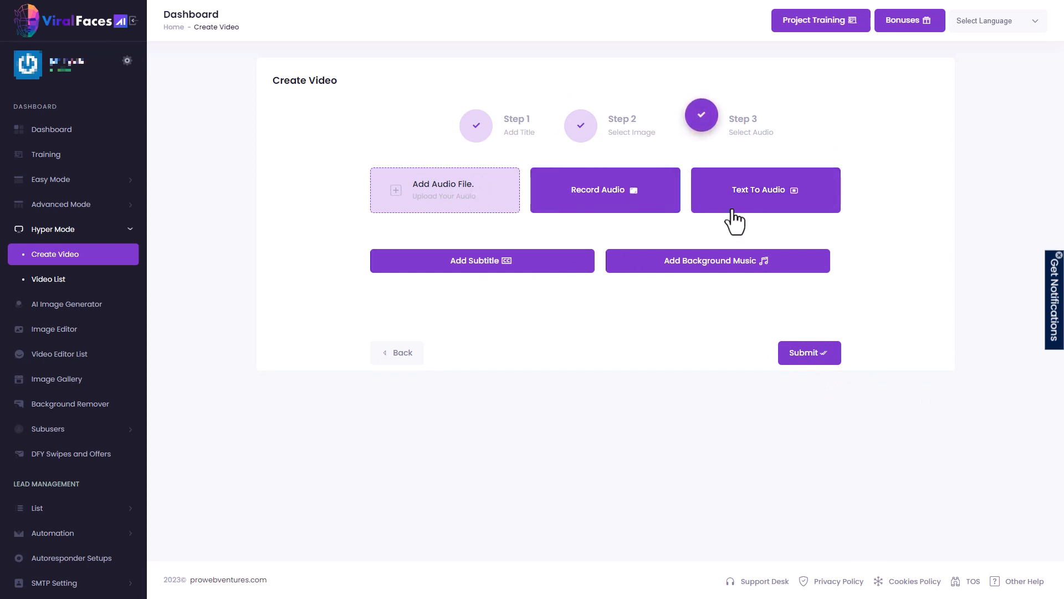
- Generate a cubism script and voice it with the Sophia narrator
click(765, 190)
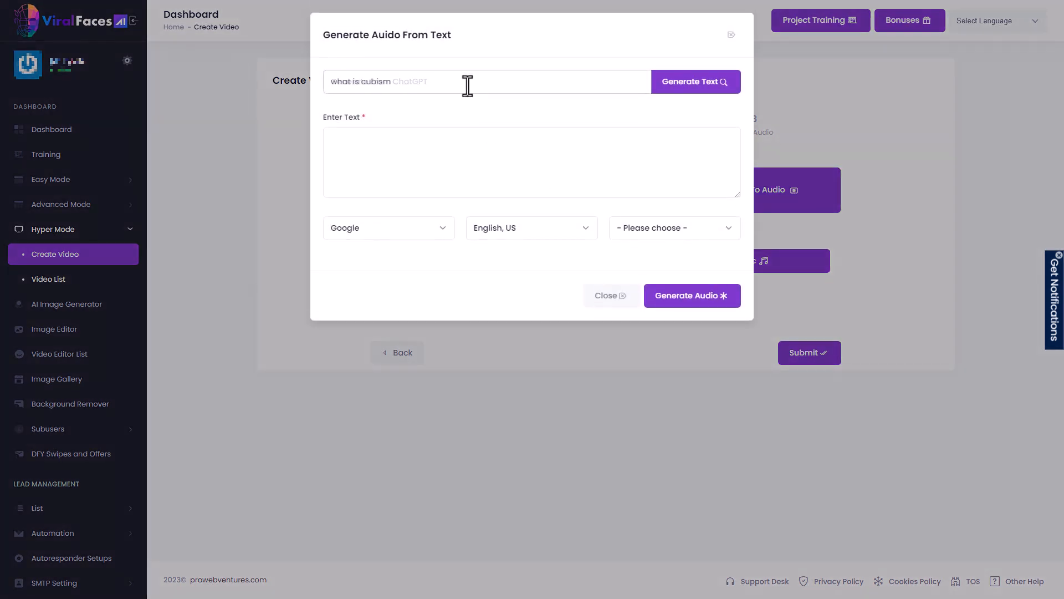
click(696, 81)
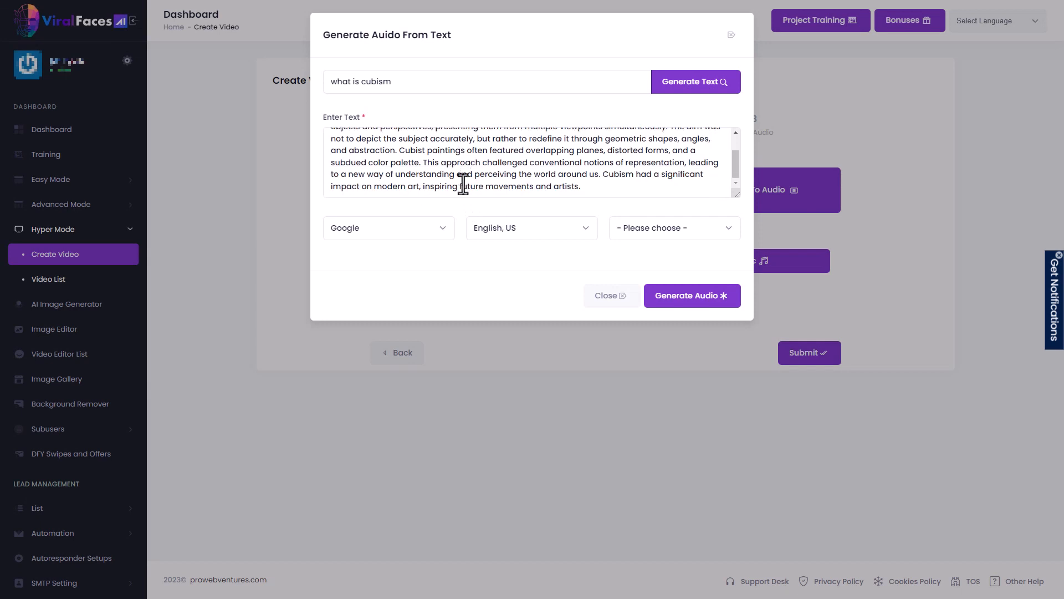
click(531, 227)
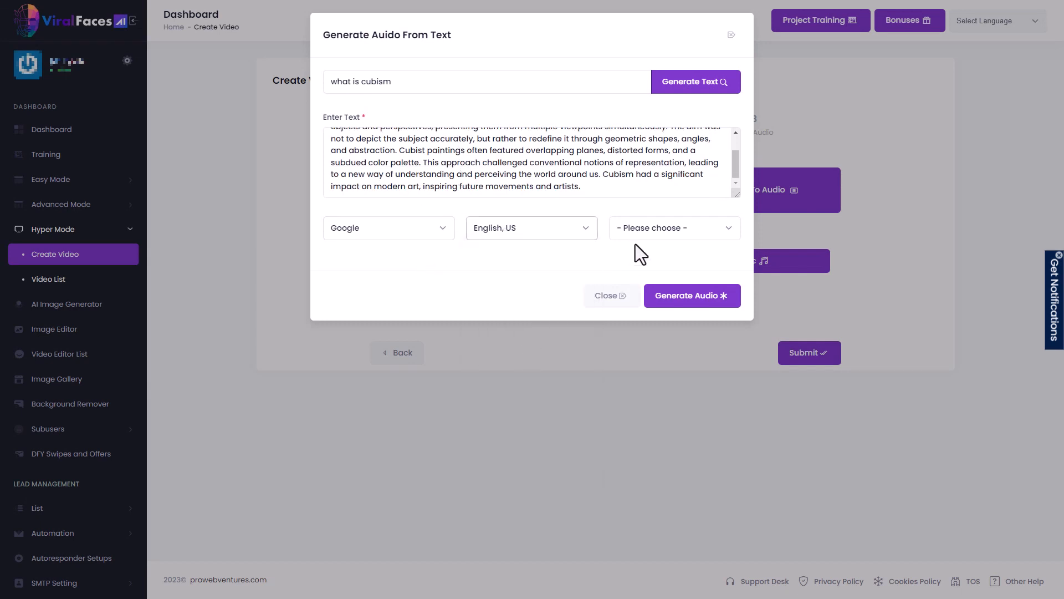
click(672, 227)
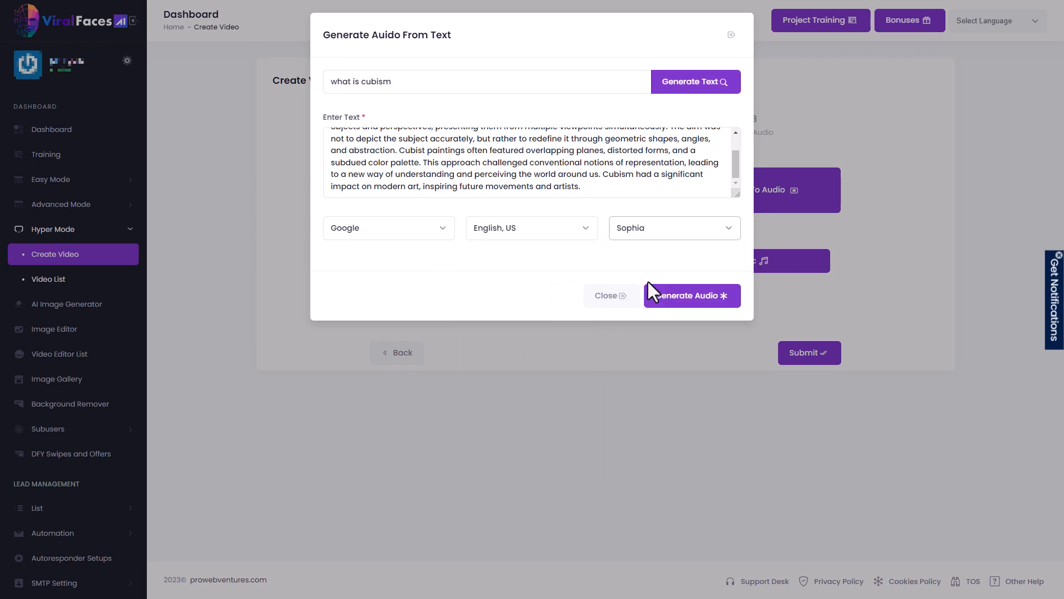
click(691, 295)
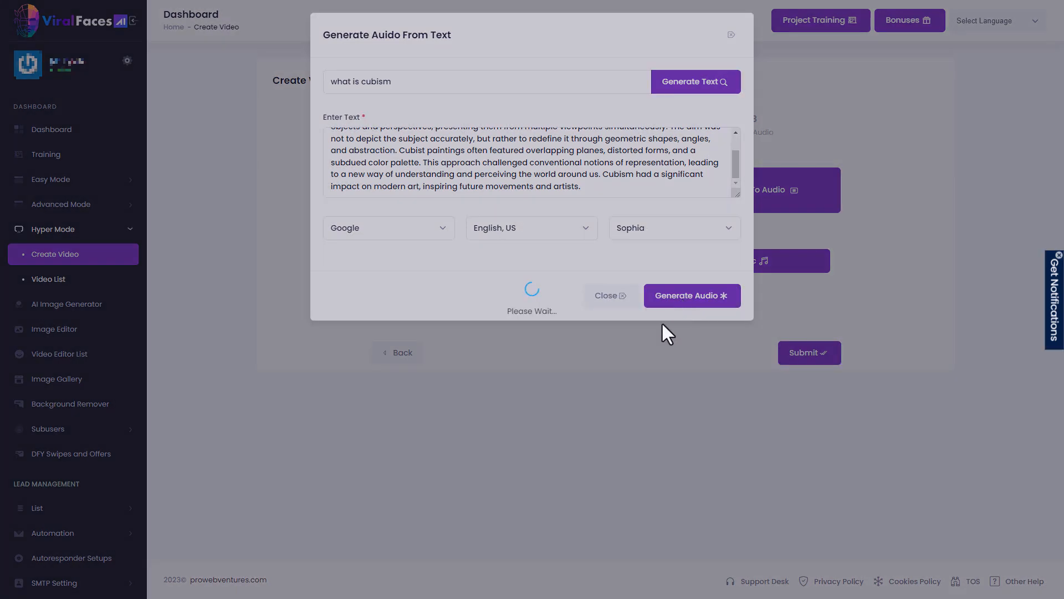
click(691, 295)
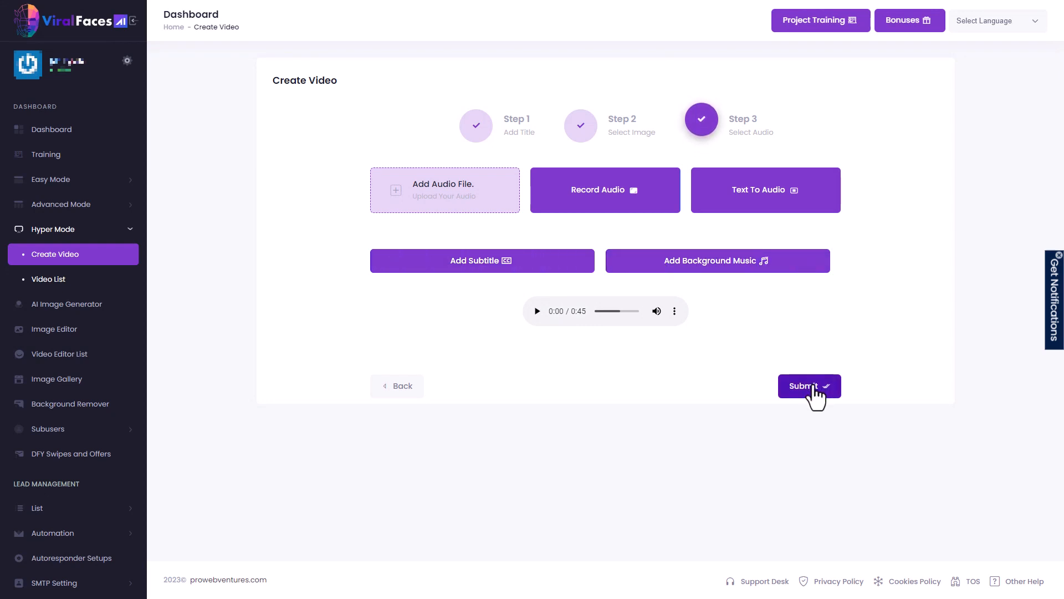
- Submit the Hyper Mode video so 'bg' appears pending in the list
click(808, 386)
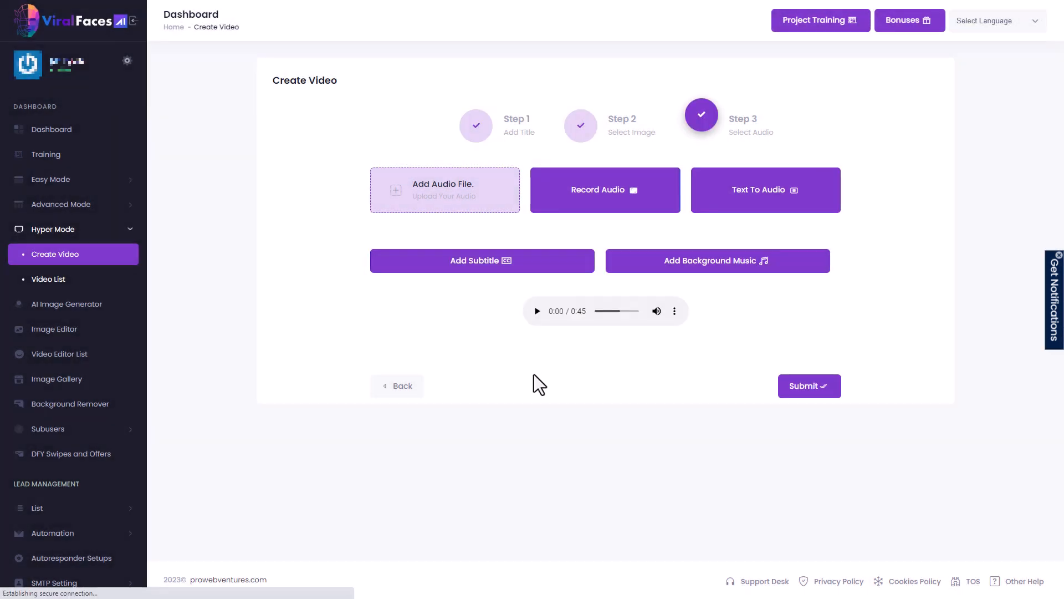
click(49, 279)
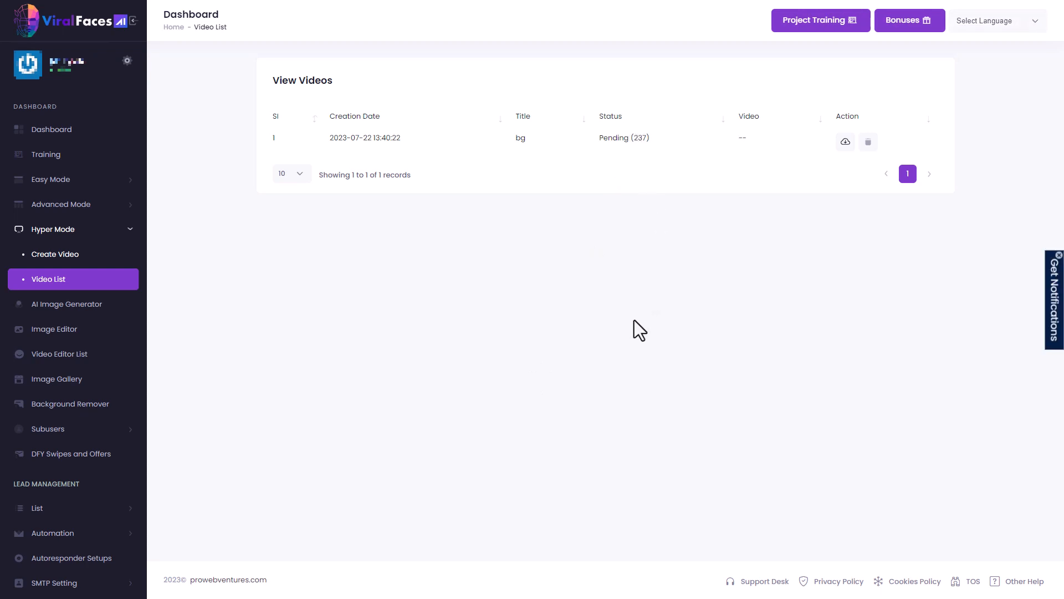
mouse_move(67, 303)
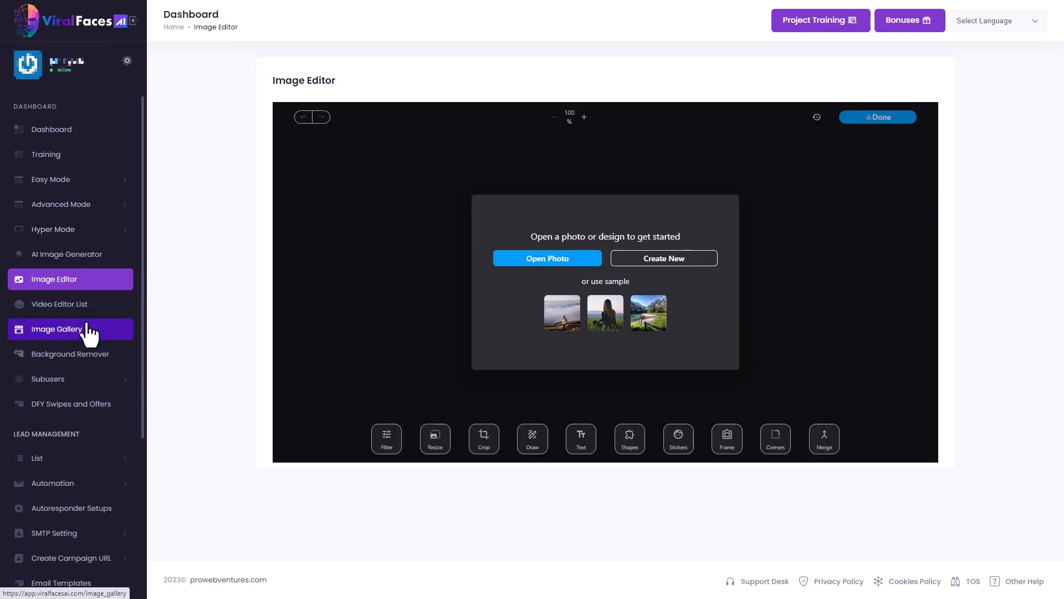
mouse_move(406, 220)
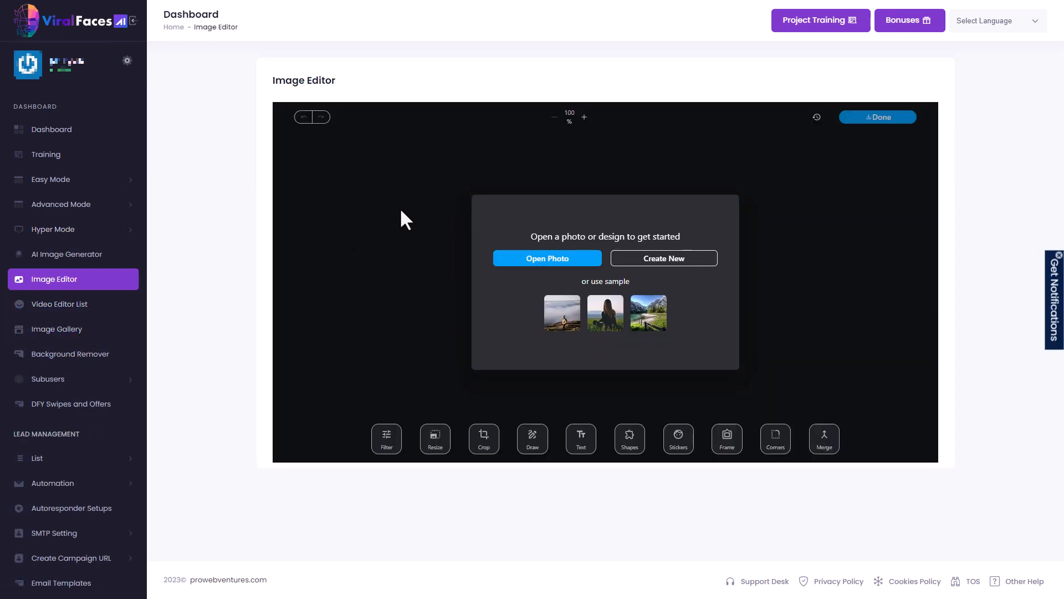
mouse_move(60, 304)
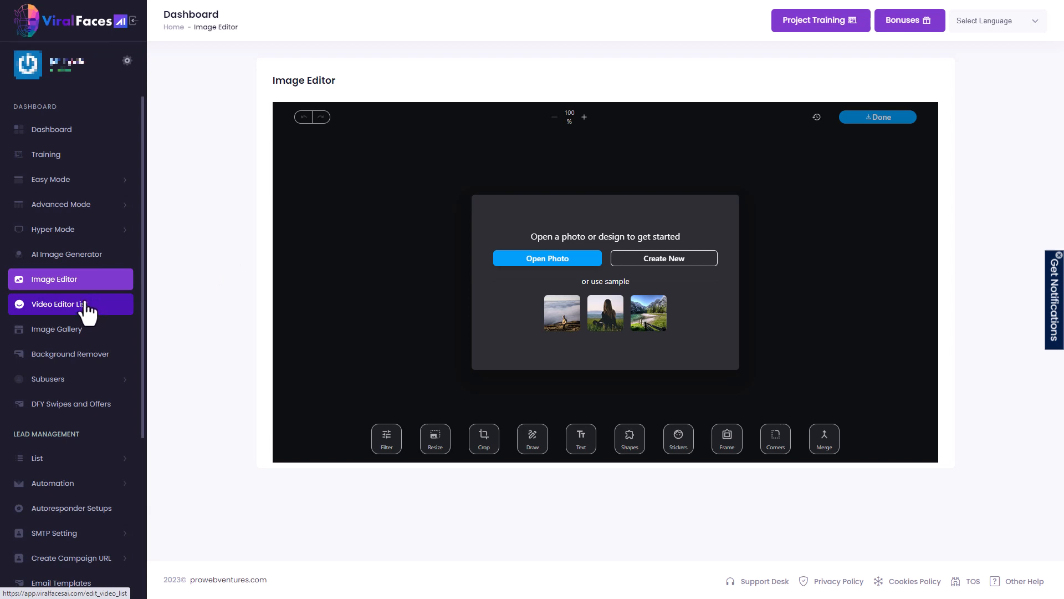
- View the Video Editor List, which shows no records yet
click(60, 303)
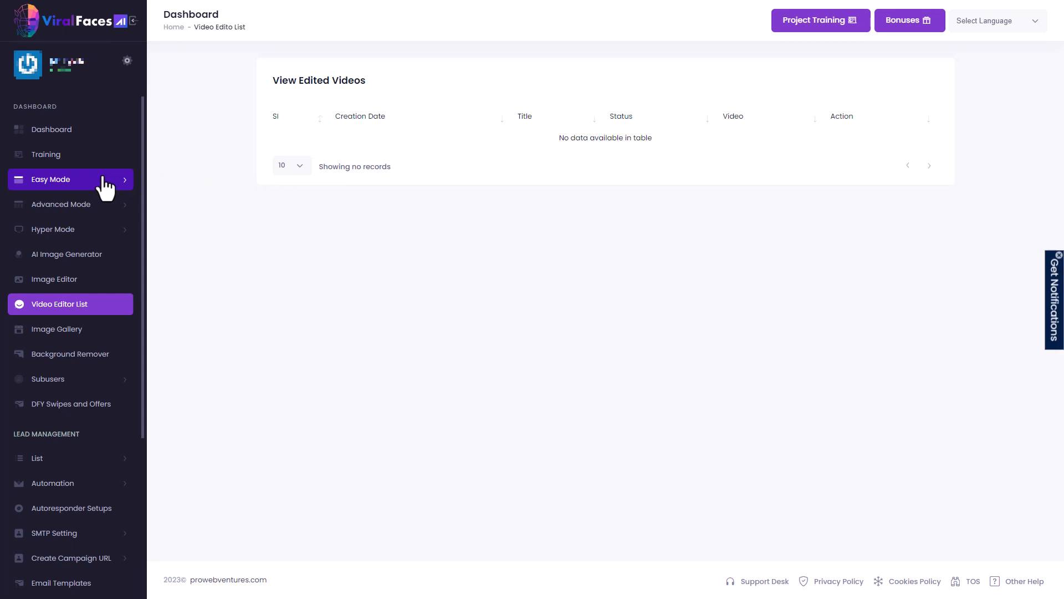
- Open the Easy Mode video 'test 2' in the video editor, keeping its title
click(70, 179)
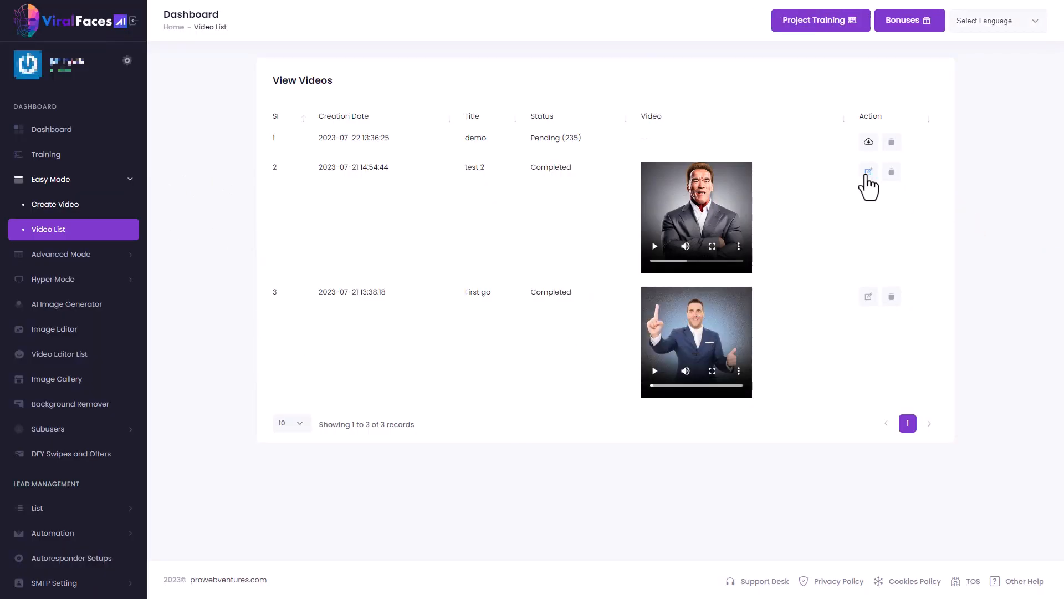
click(868, 171)
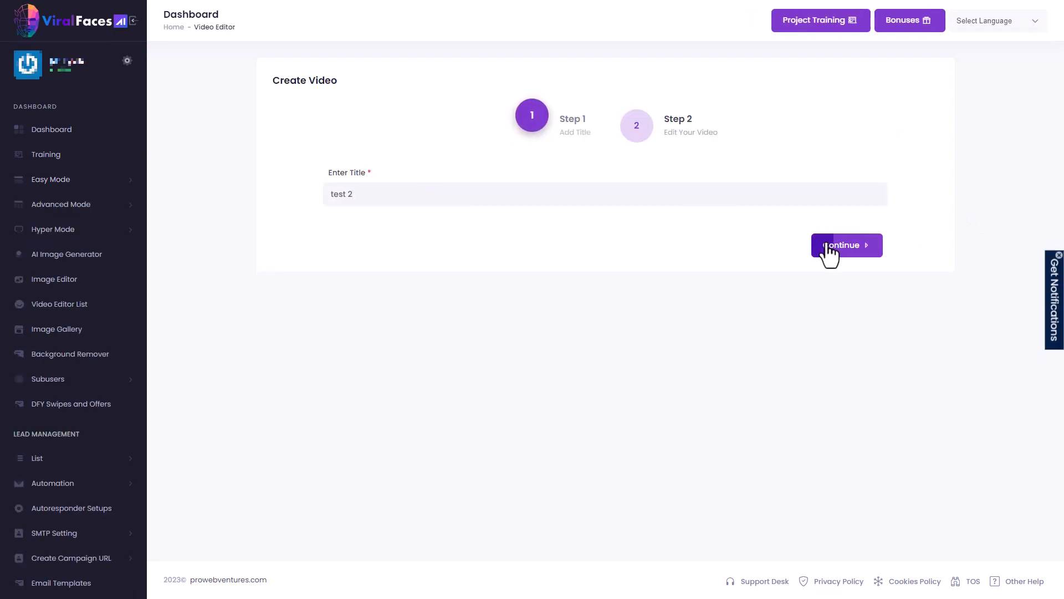
click(845, 244)
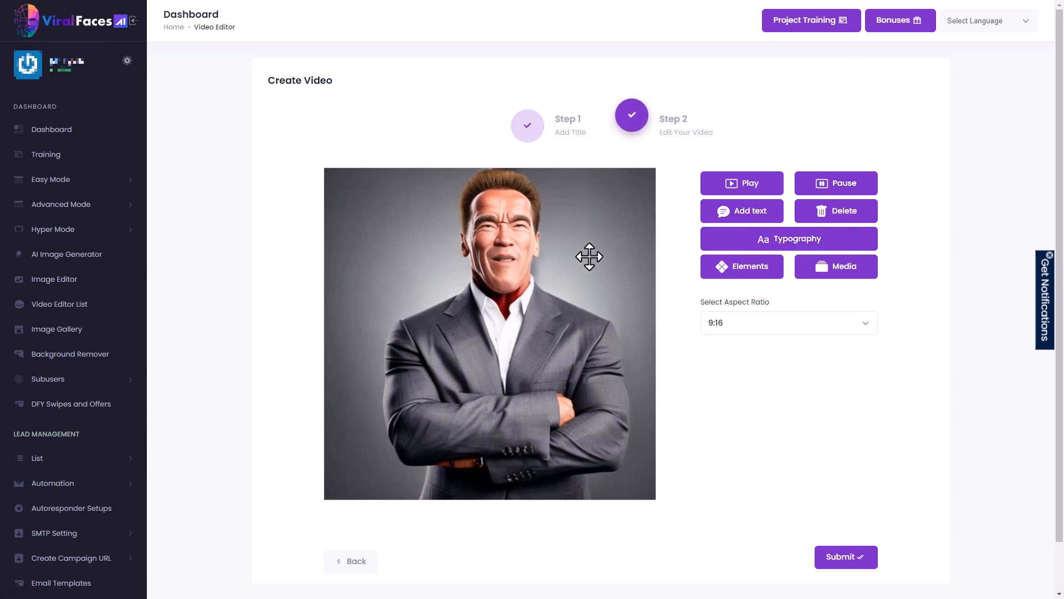
mouse_move(766, 252)
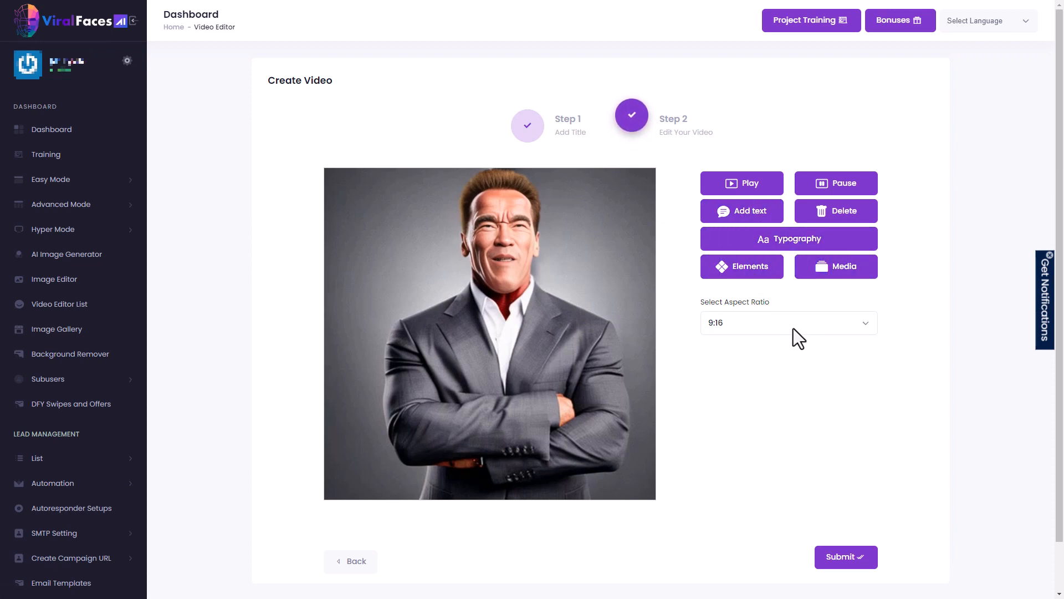
- Keep the 9:16 aspect ratio, then move to Background Remover
click(787, 323)
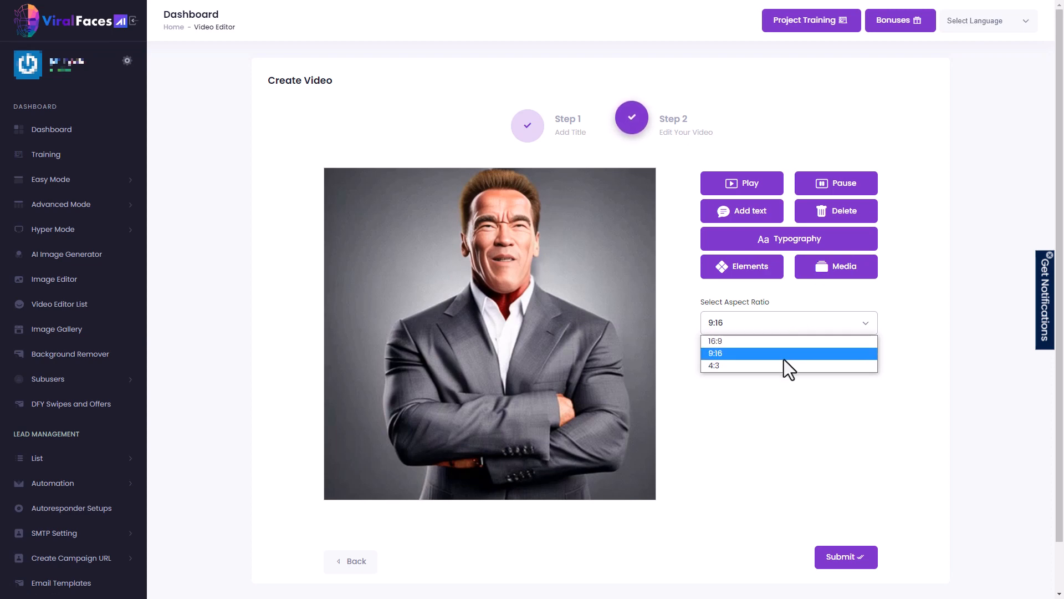
click(715, 352)
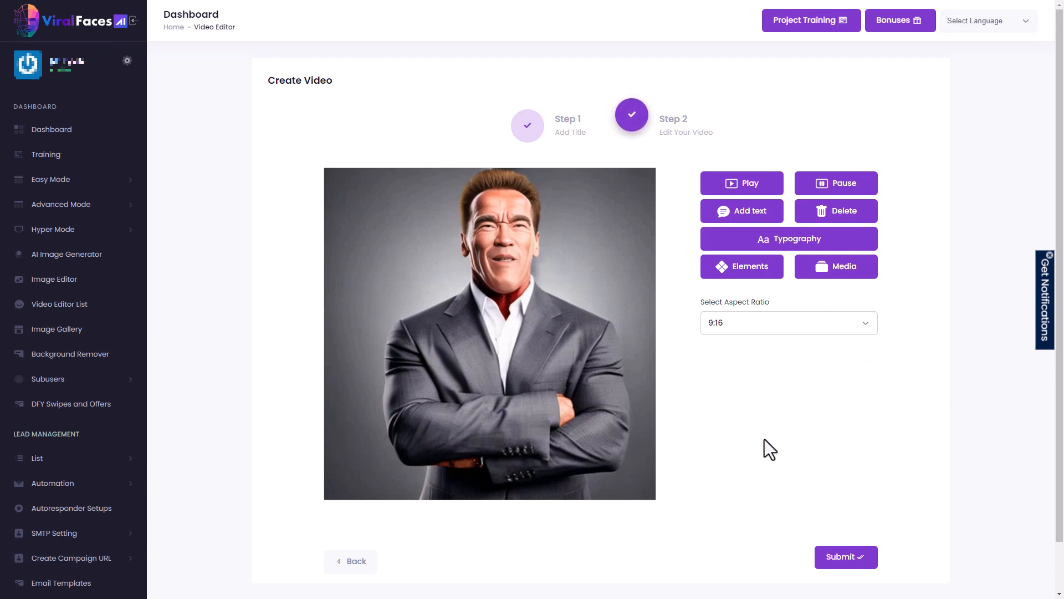
mouse_move(627, 372)
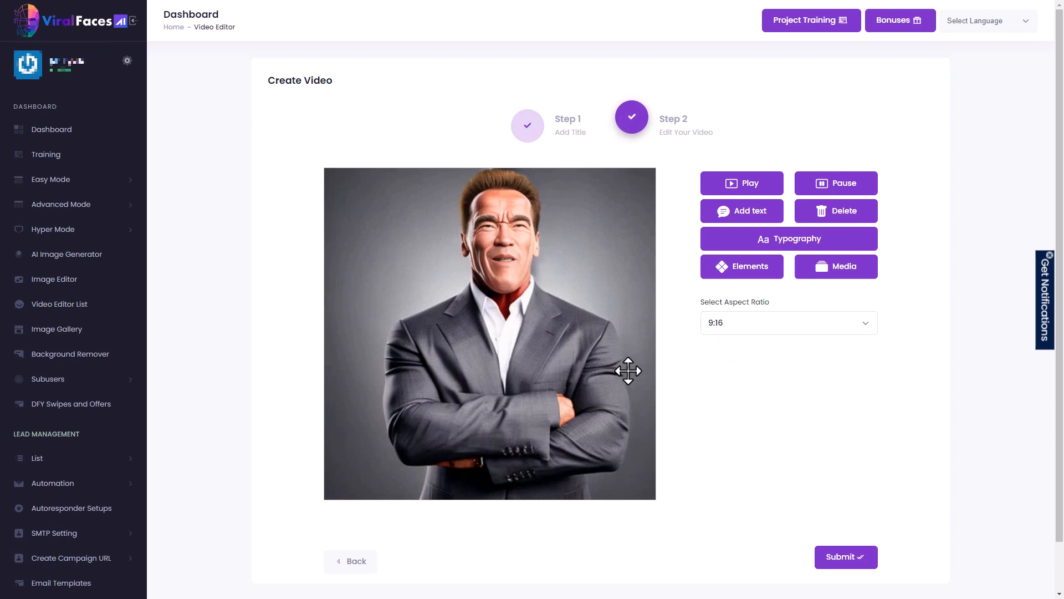
mouse_move(639, 319)
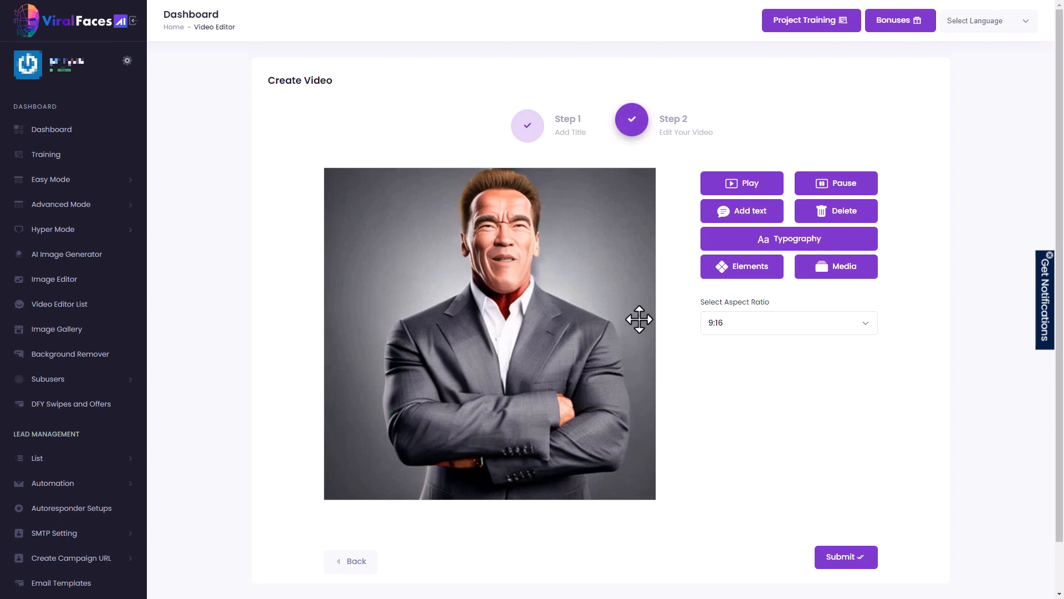
mouse_move(625, 320)
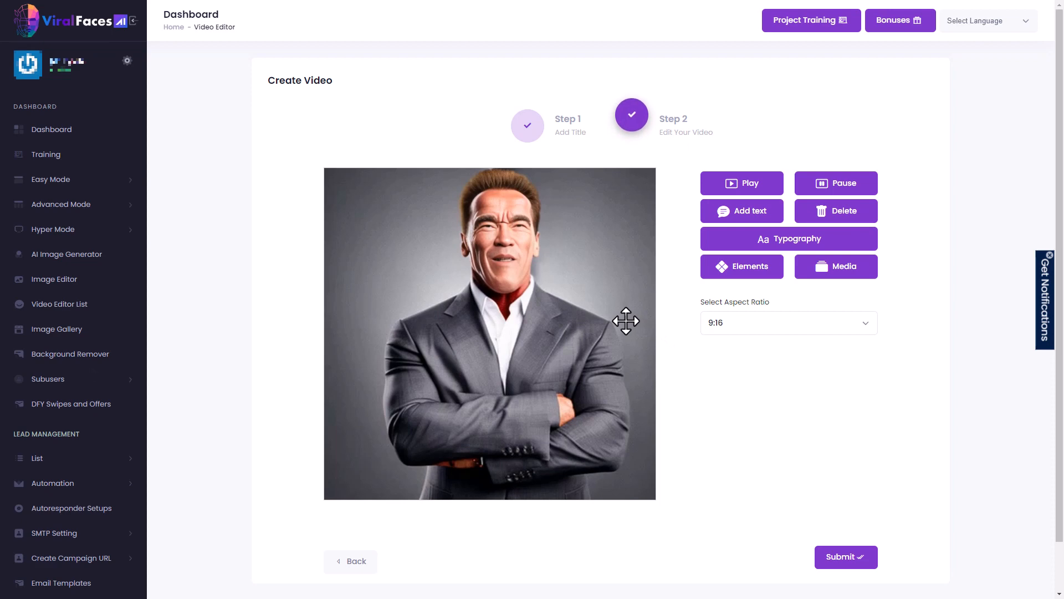
click(70, 353)
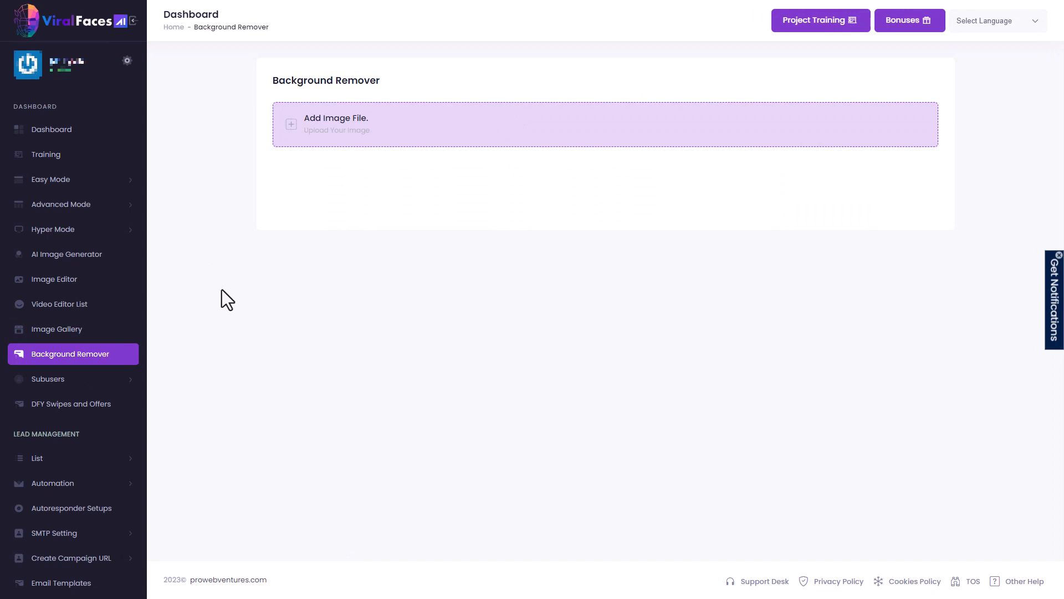
- Expand the Subusers section to show Add Subuser and Subuser List
click(47, 378)
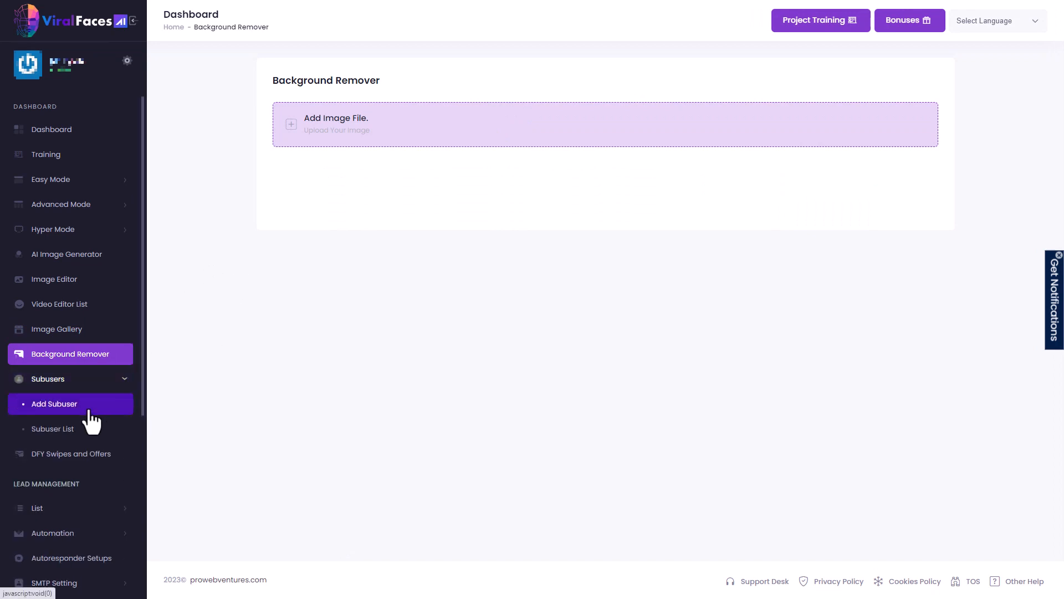